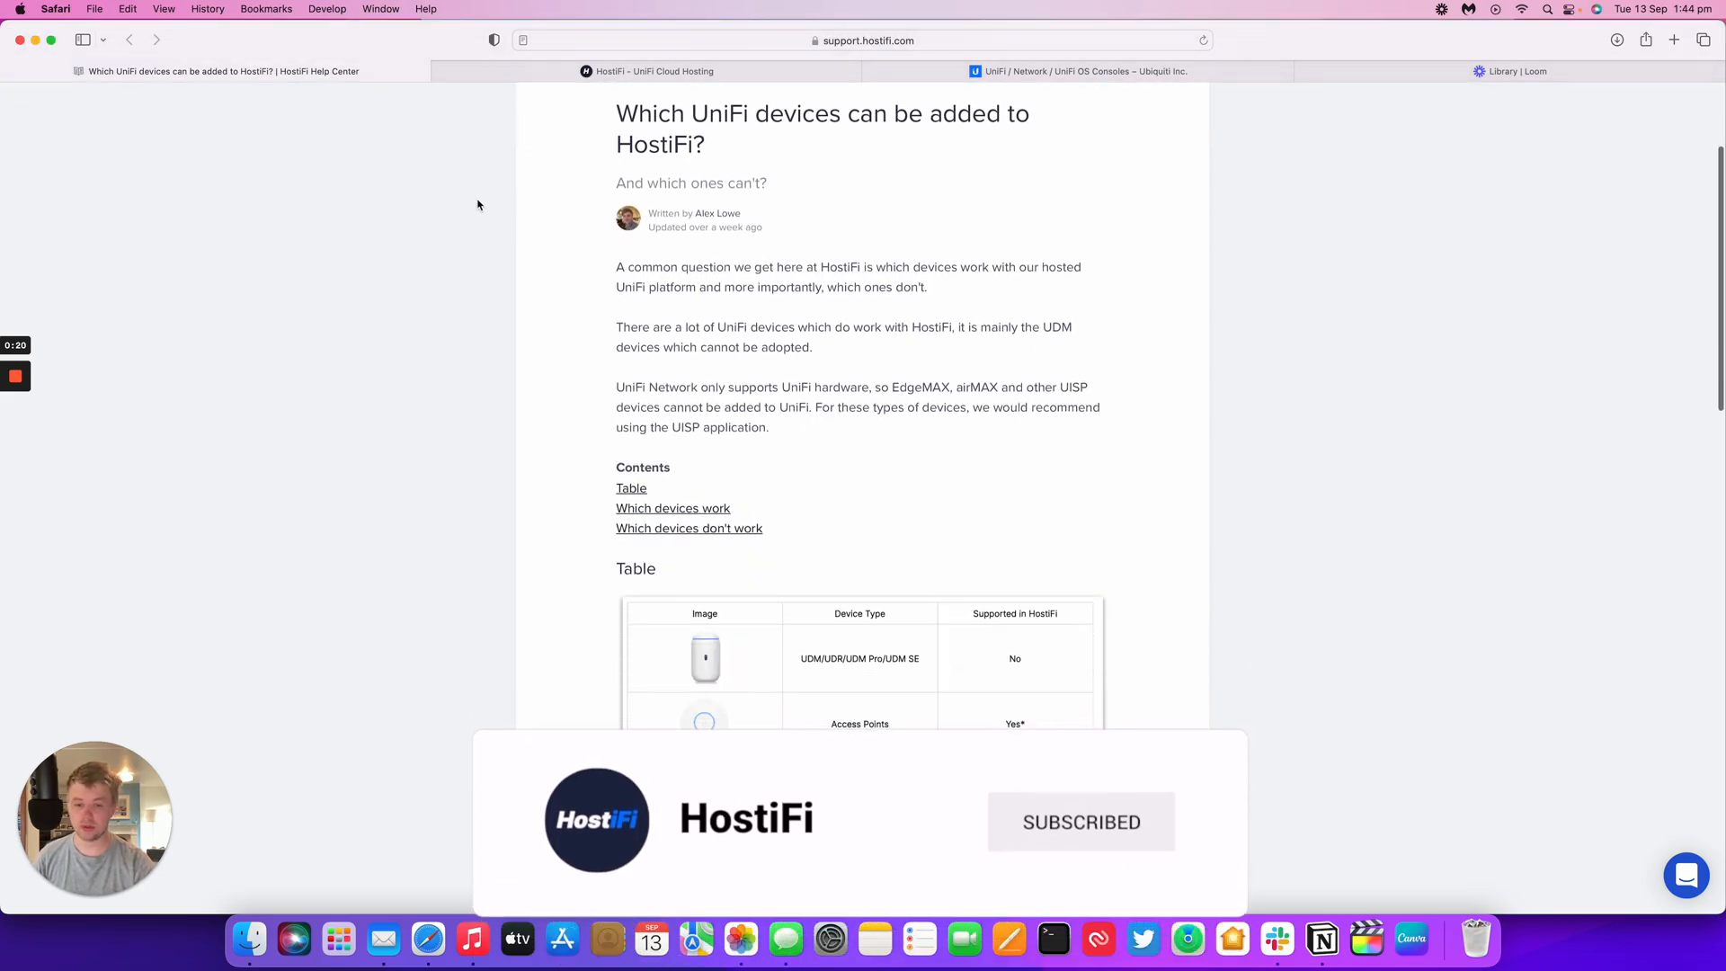
# Scroll past the article's introduction and contents to the supported device types table.
pyautogui.scroll(-3)
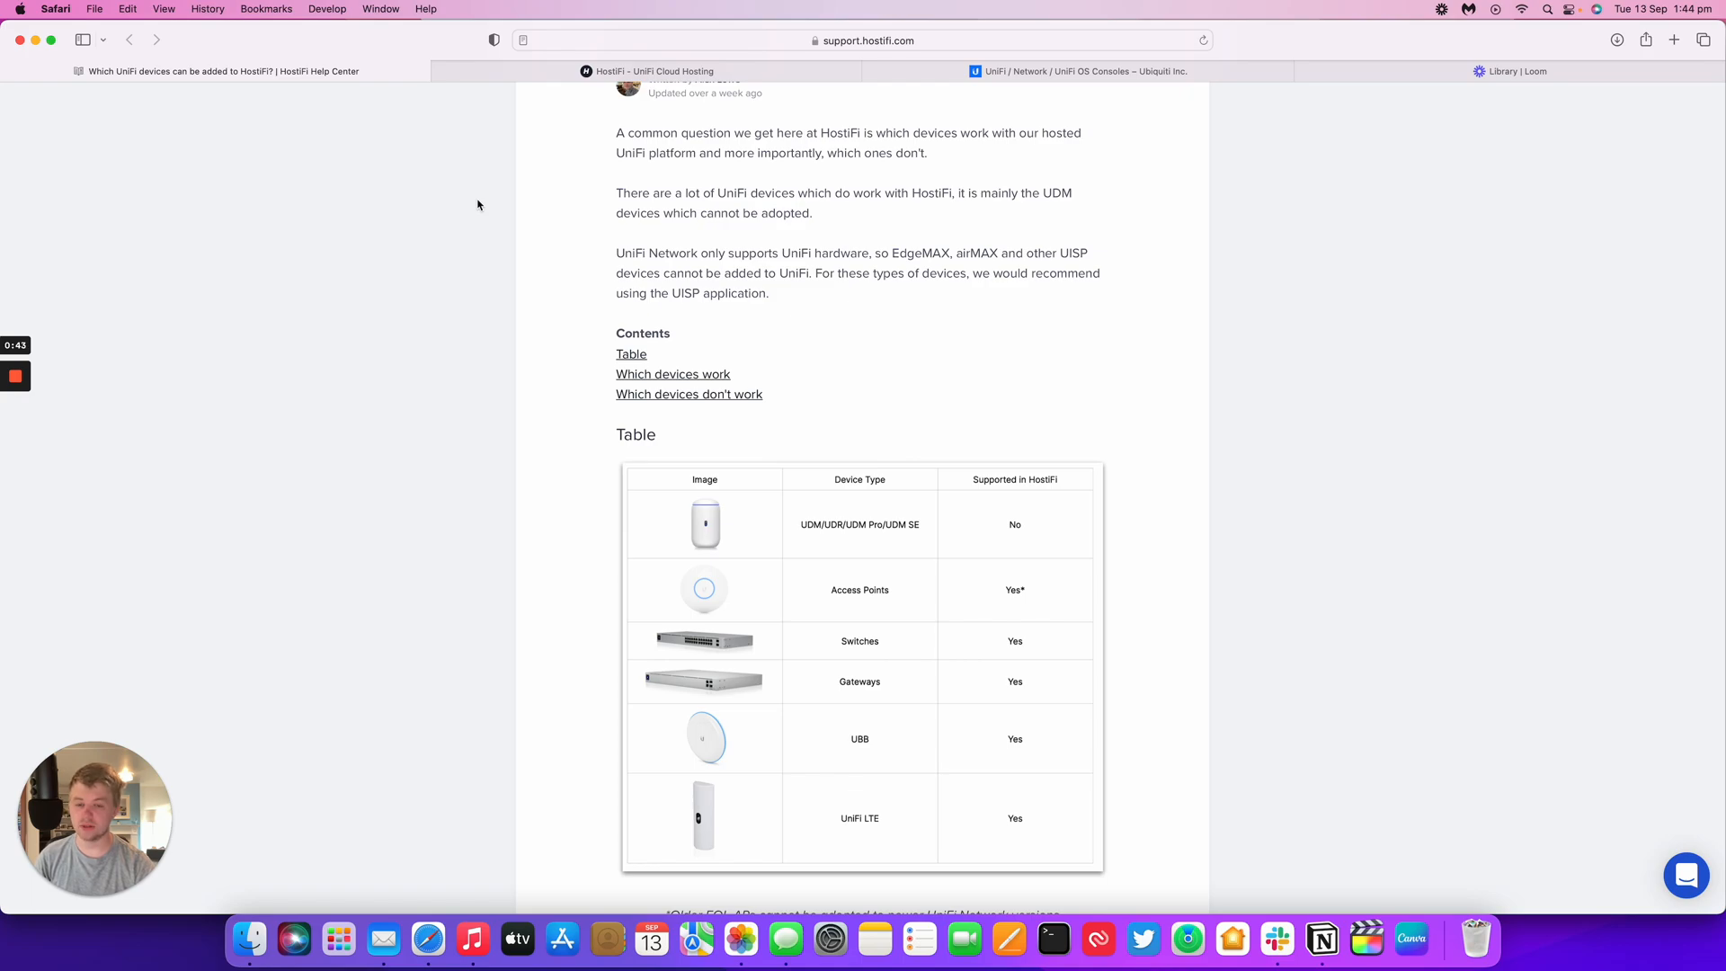
pyautogui.scroll(-3)
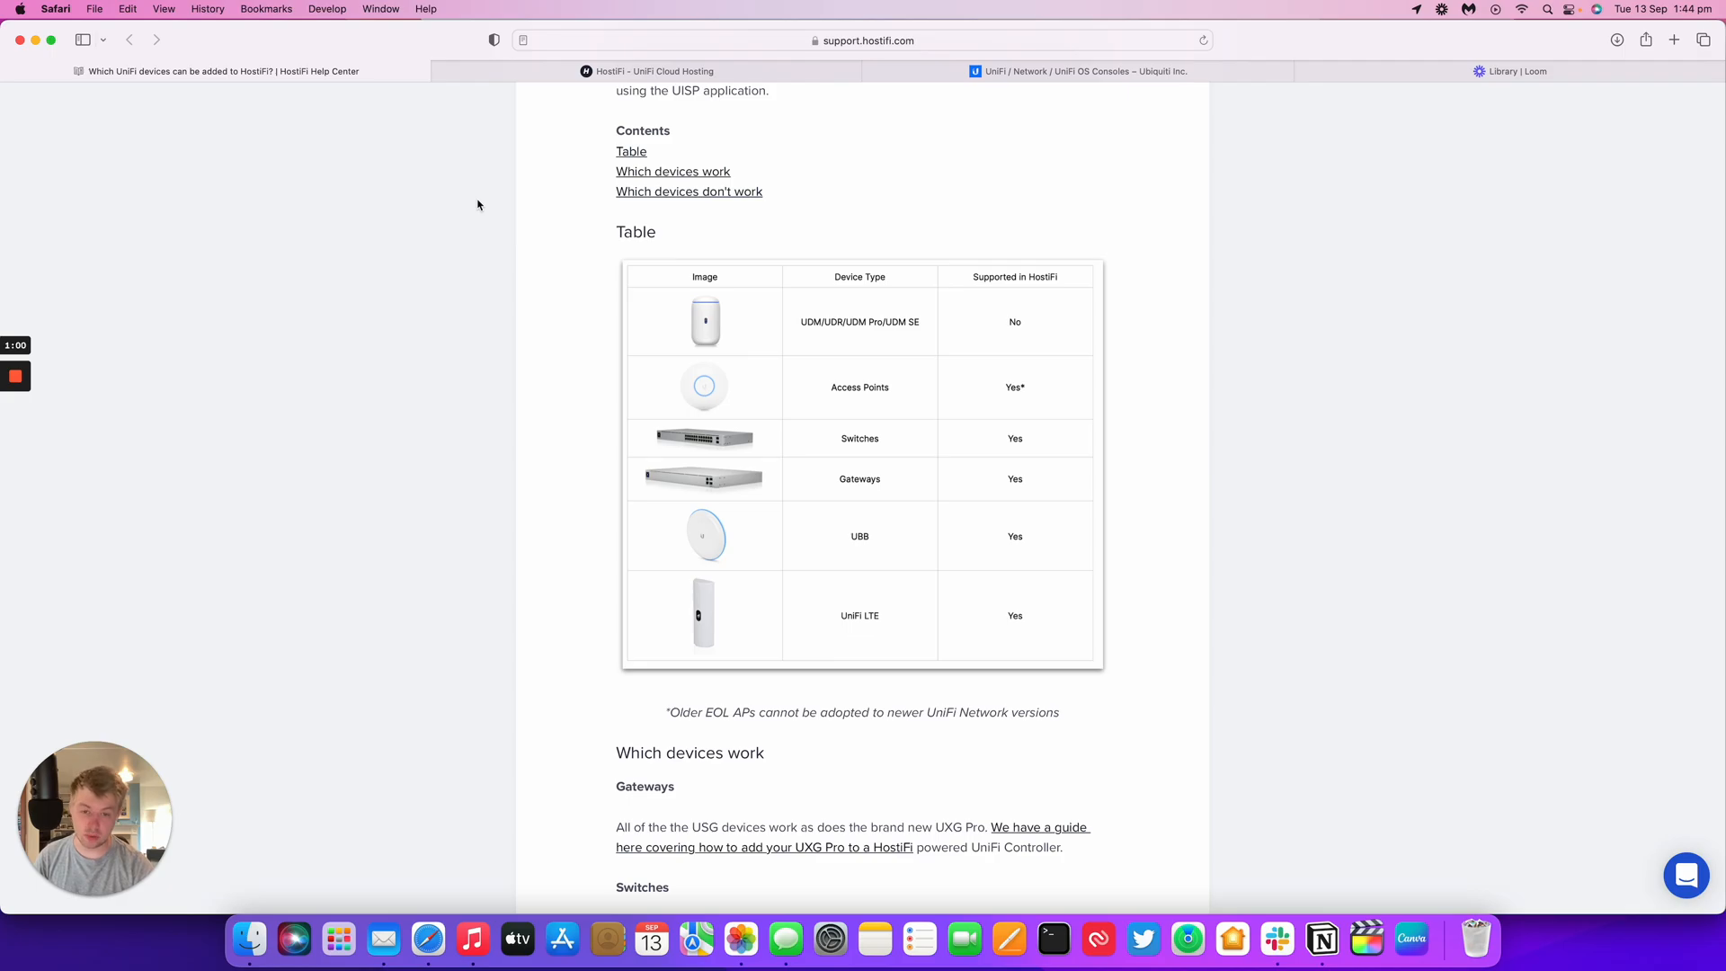
# Scroll through the 'Which devices work' section covering gateways, switches, access points and accessories.
pyautogui.scroll(-3)
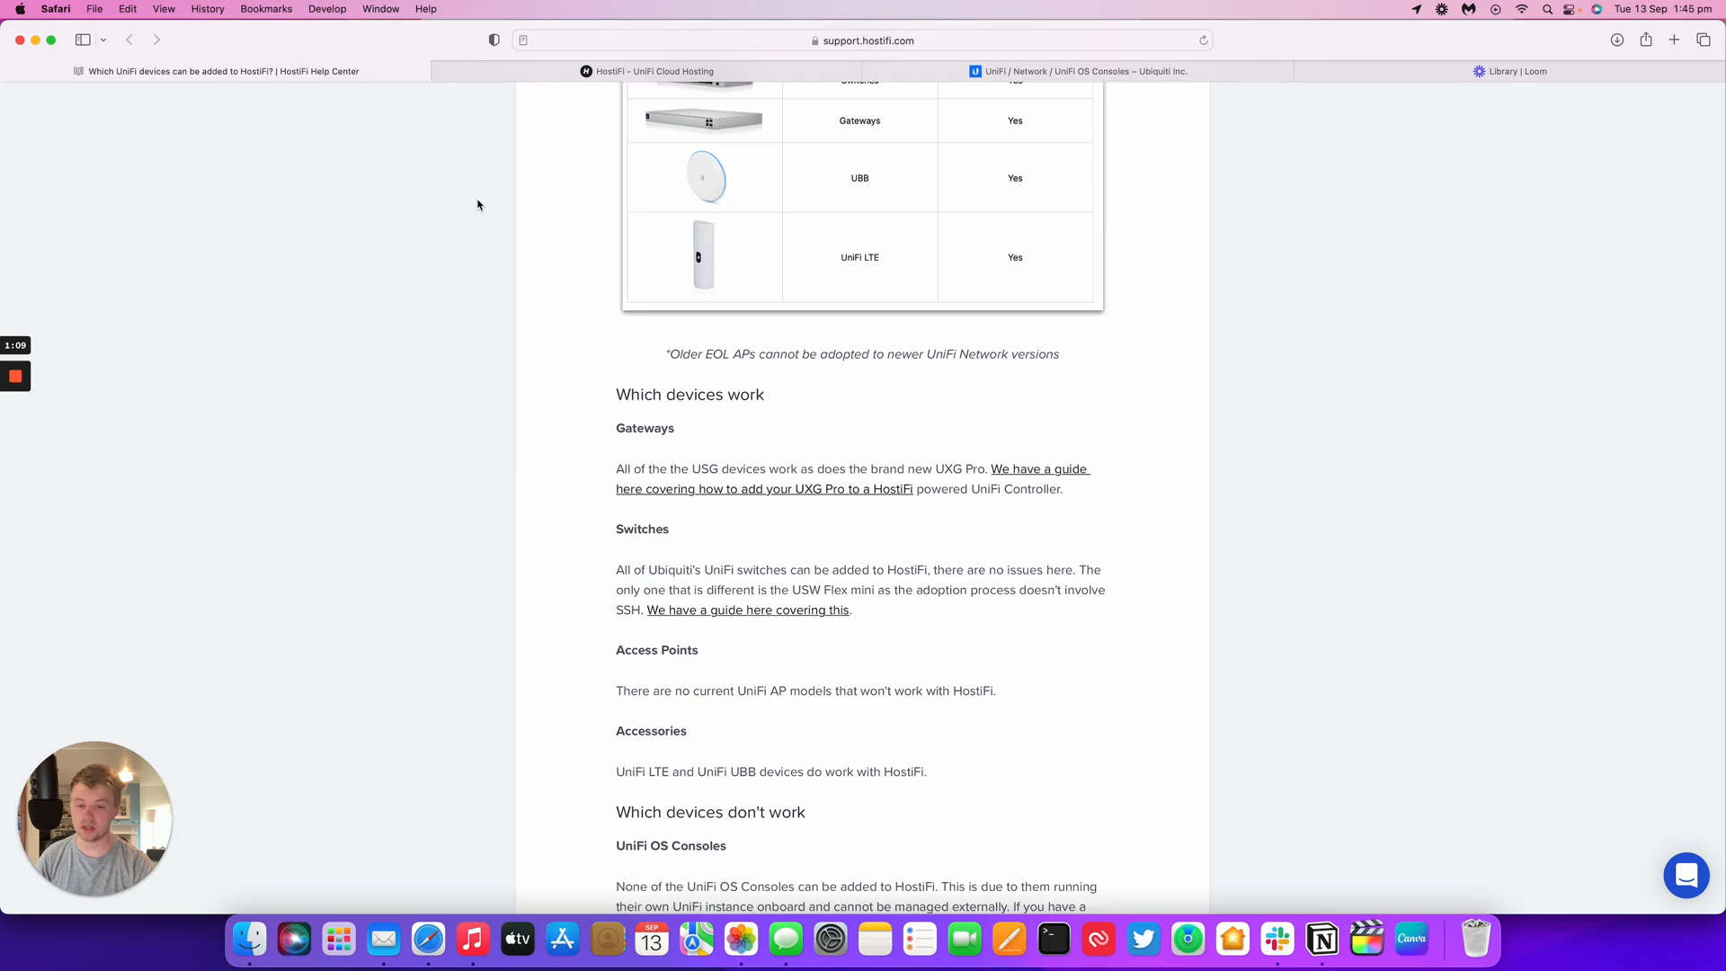
pyautogui.scroll(-3)
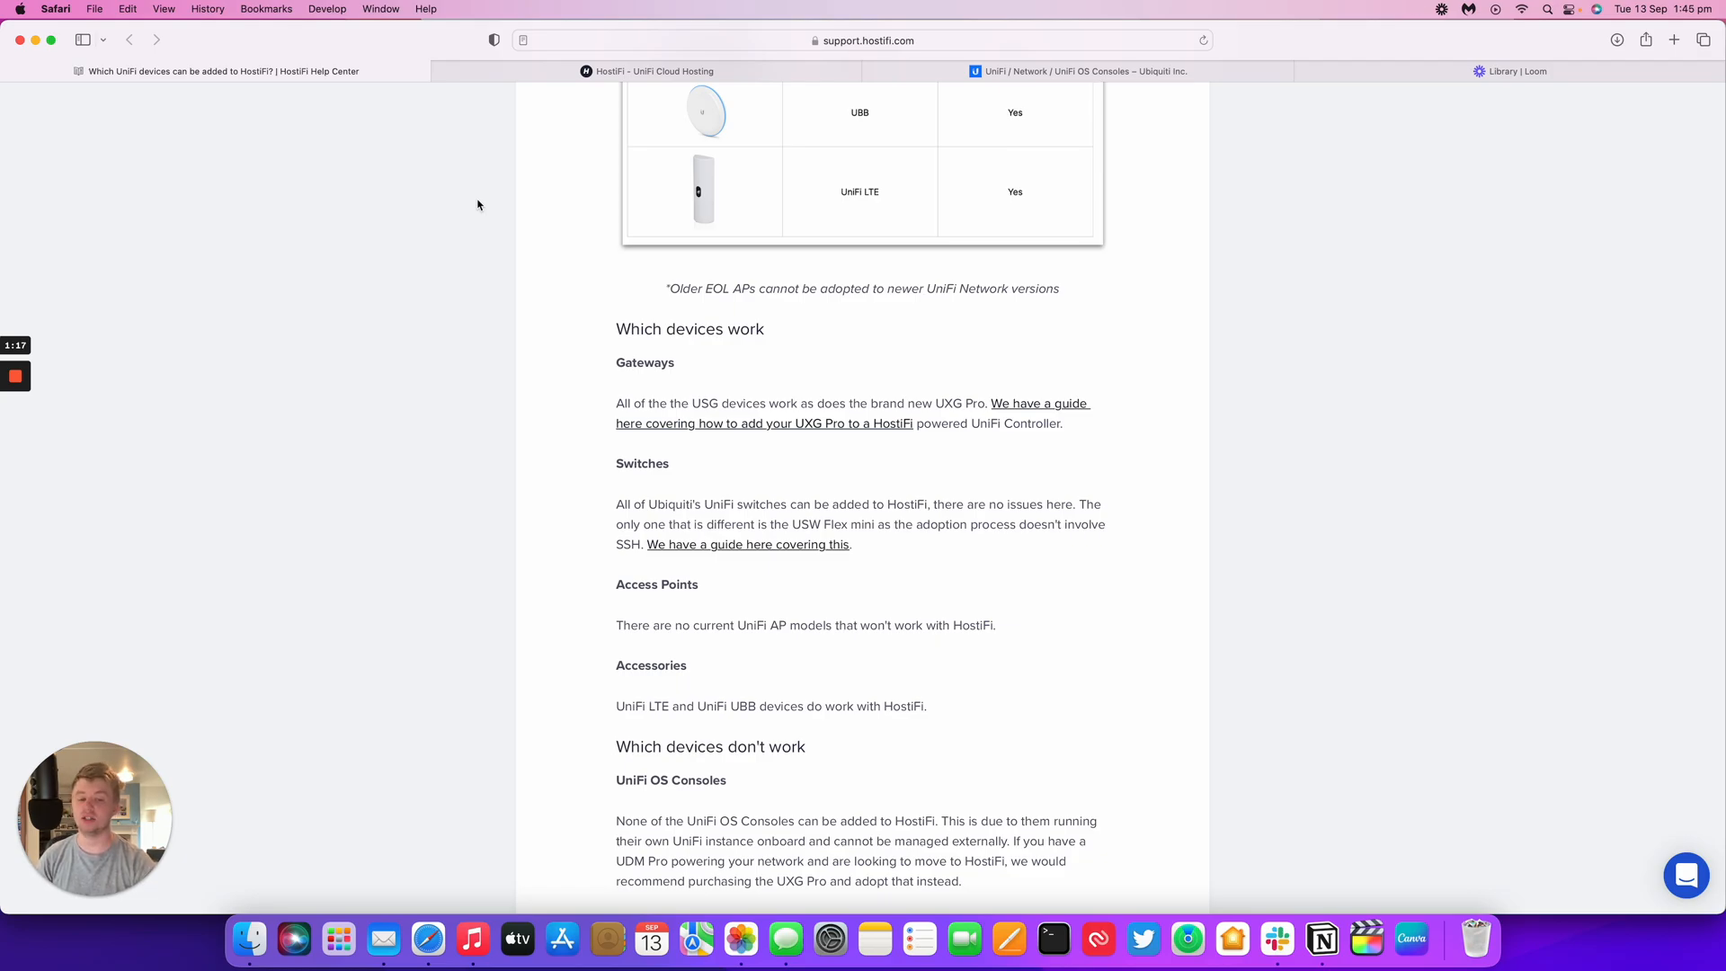
pyautogui.scroll(-3)
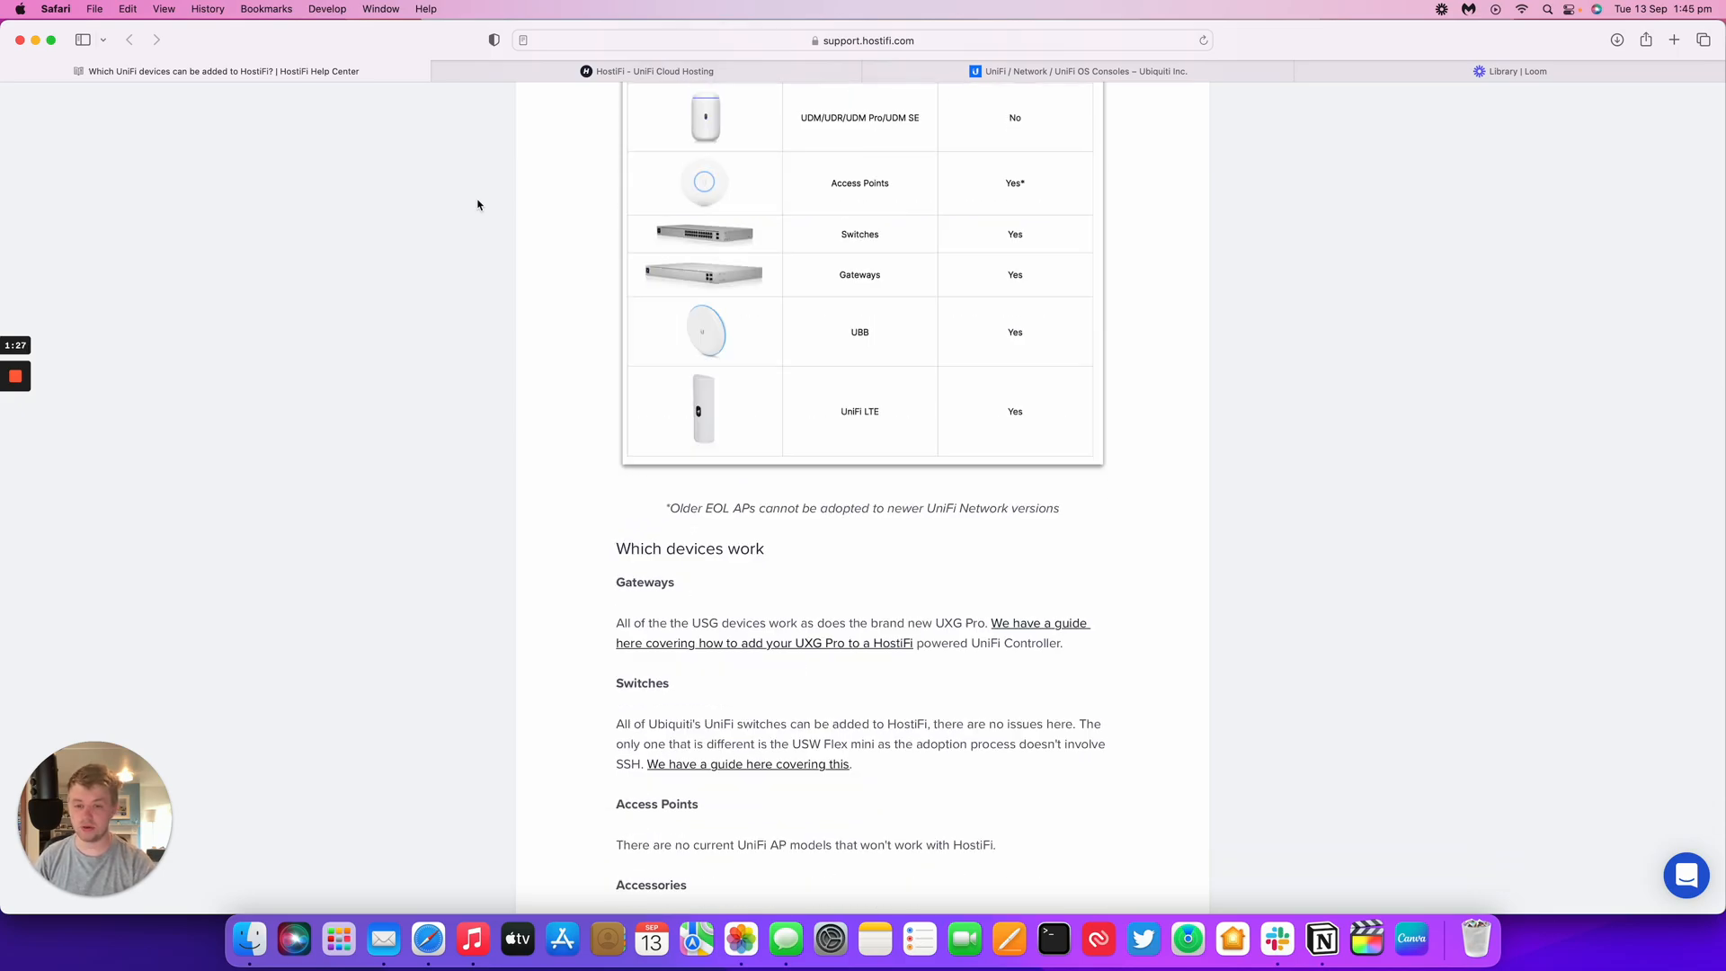
pyautogui.scroll(-3)
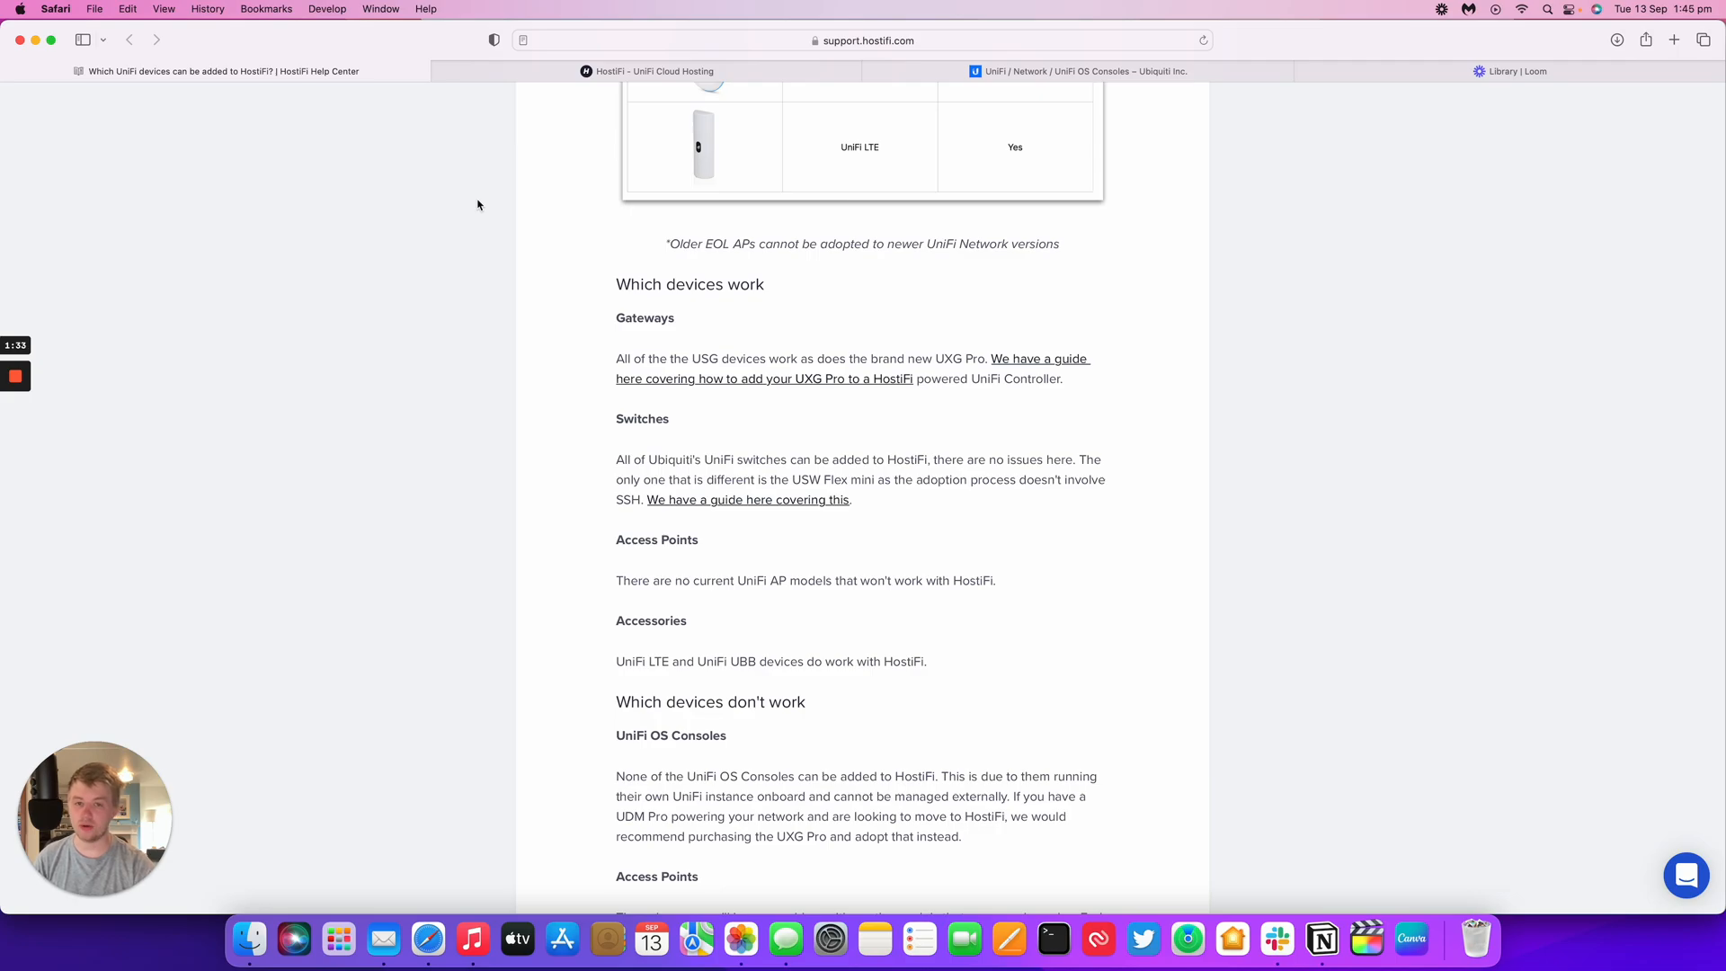
pyautogui.scroll(-3)
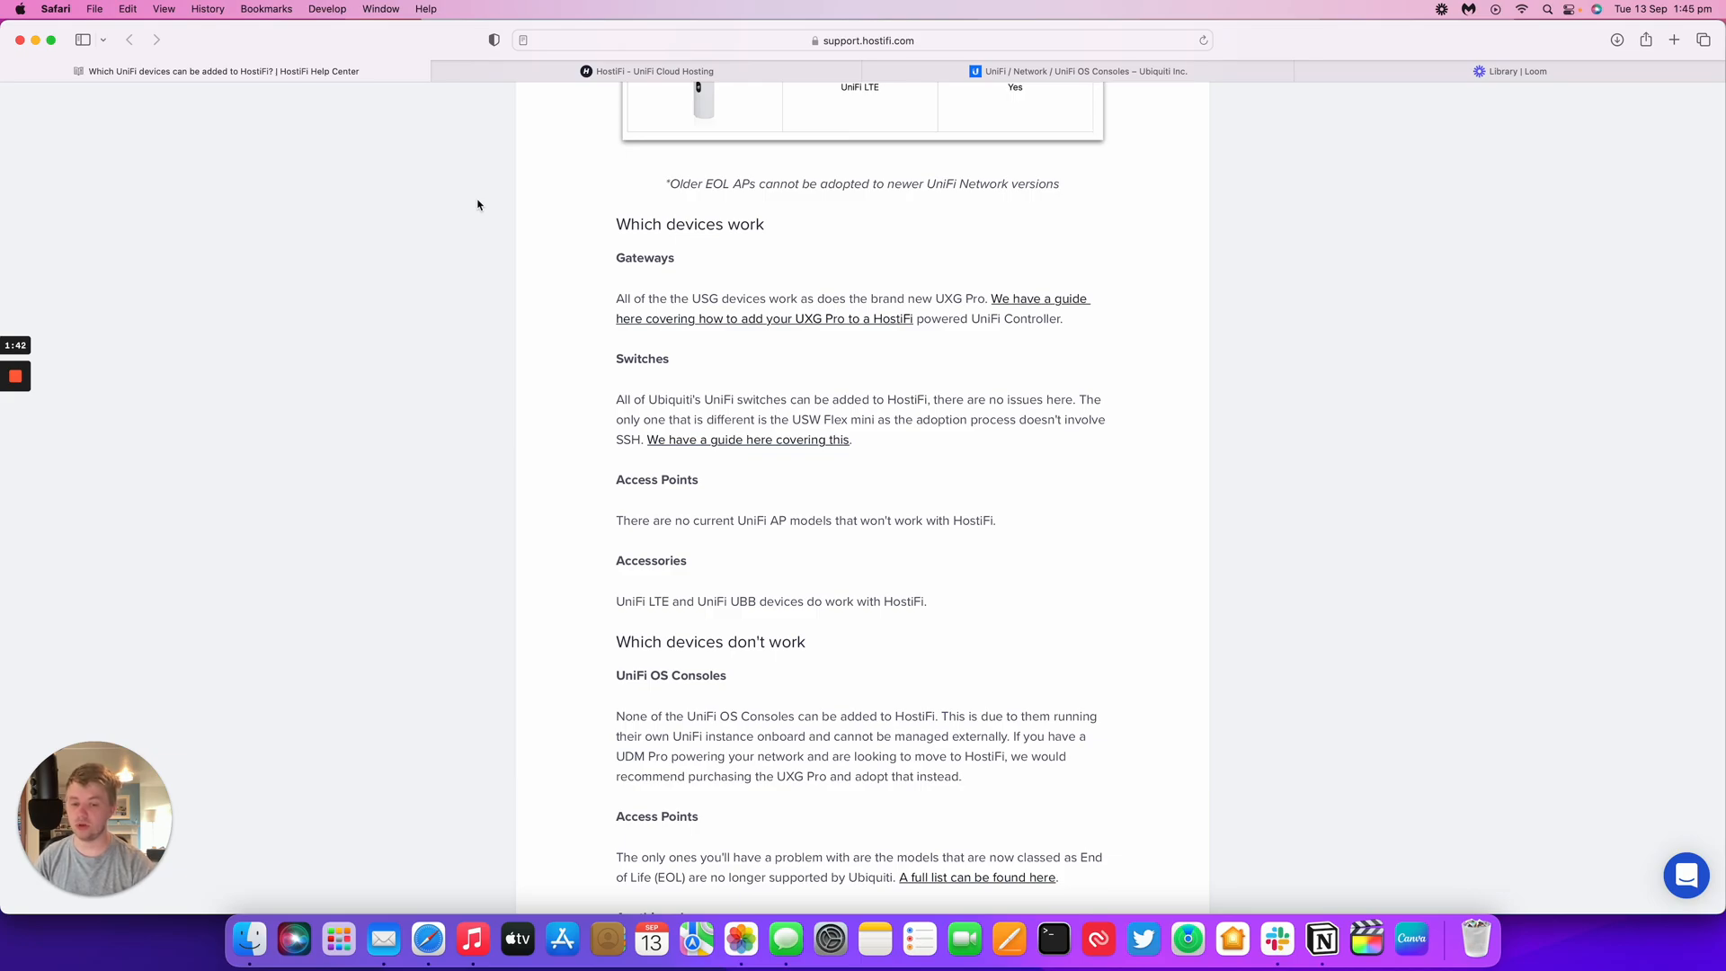
pyautogui.scroll(-3)
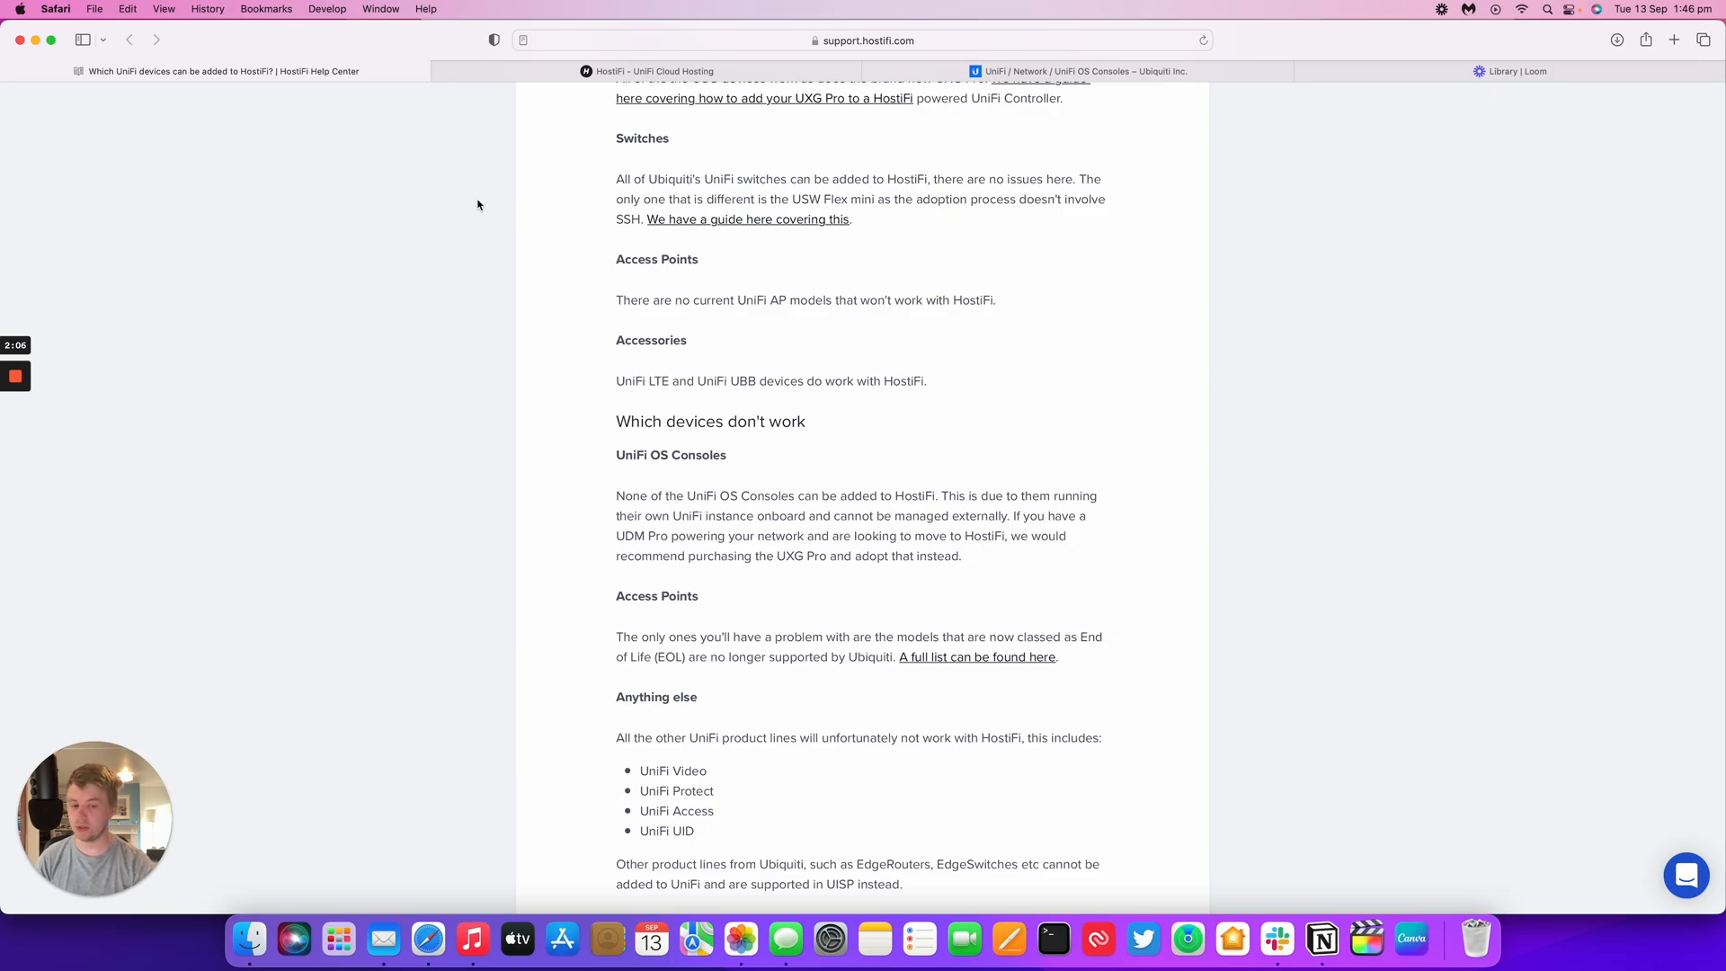
# Scroll through 'Which devices don't work' to the contact section, then back up to the article title.
pyautogui.scroll(-3)
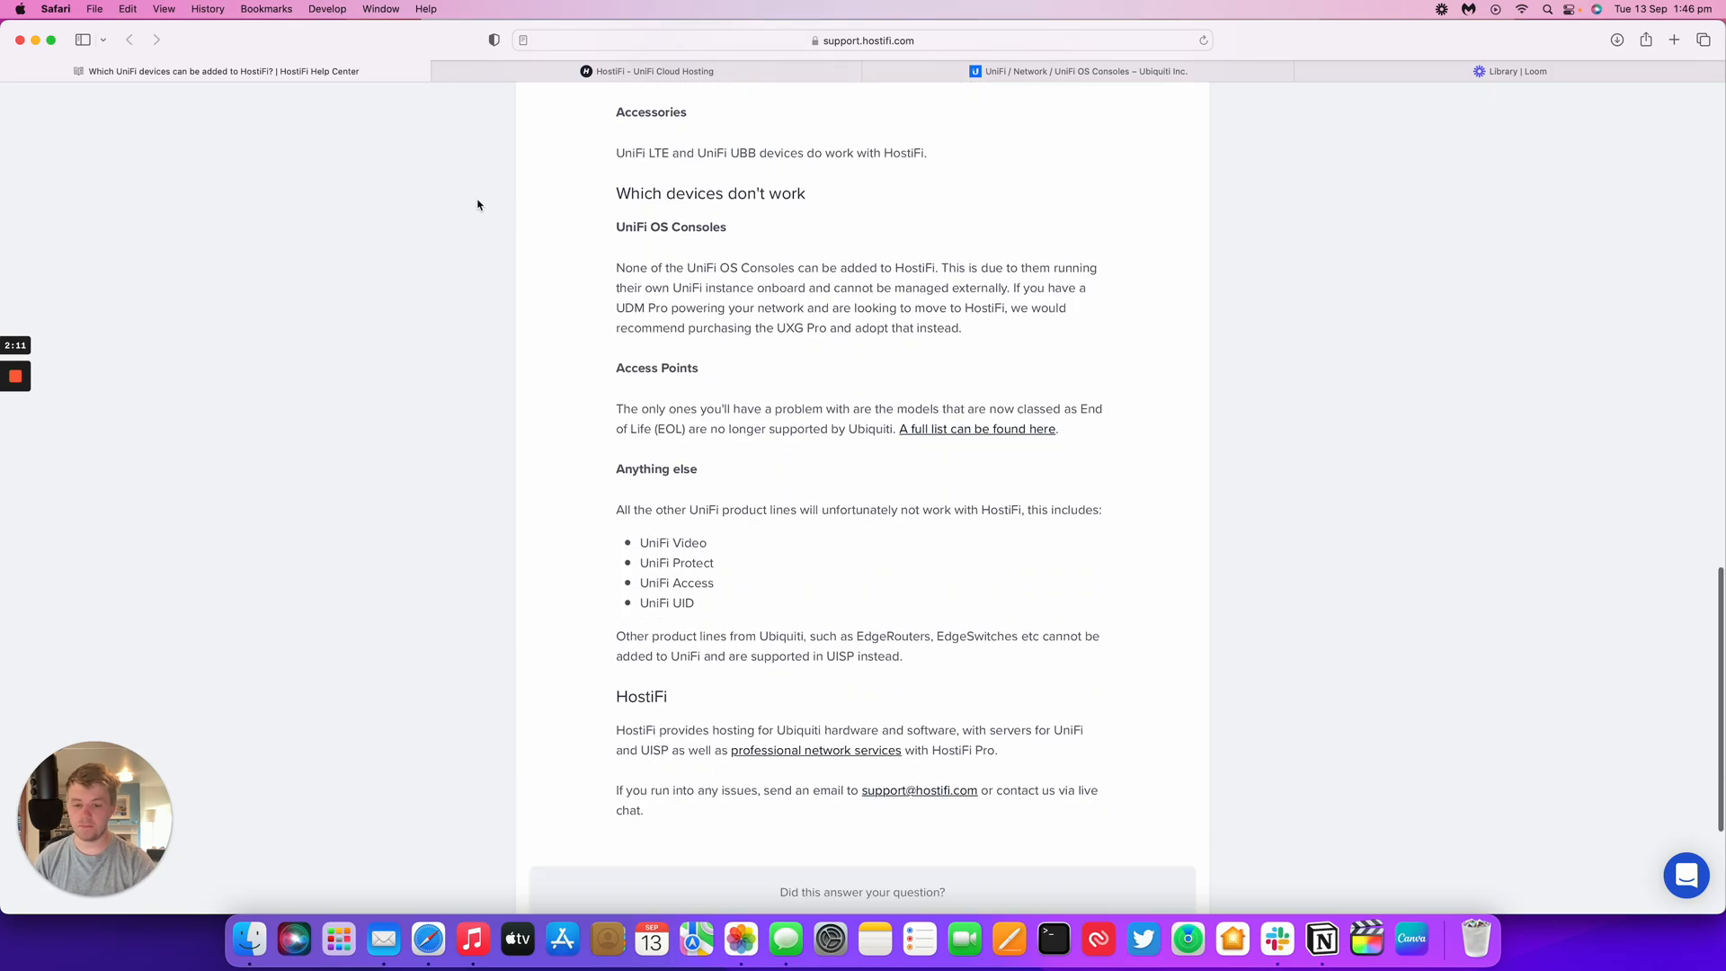
pyautogui.scroll(-3)
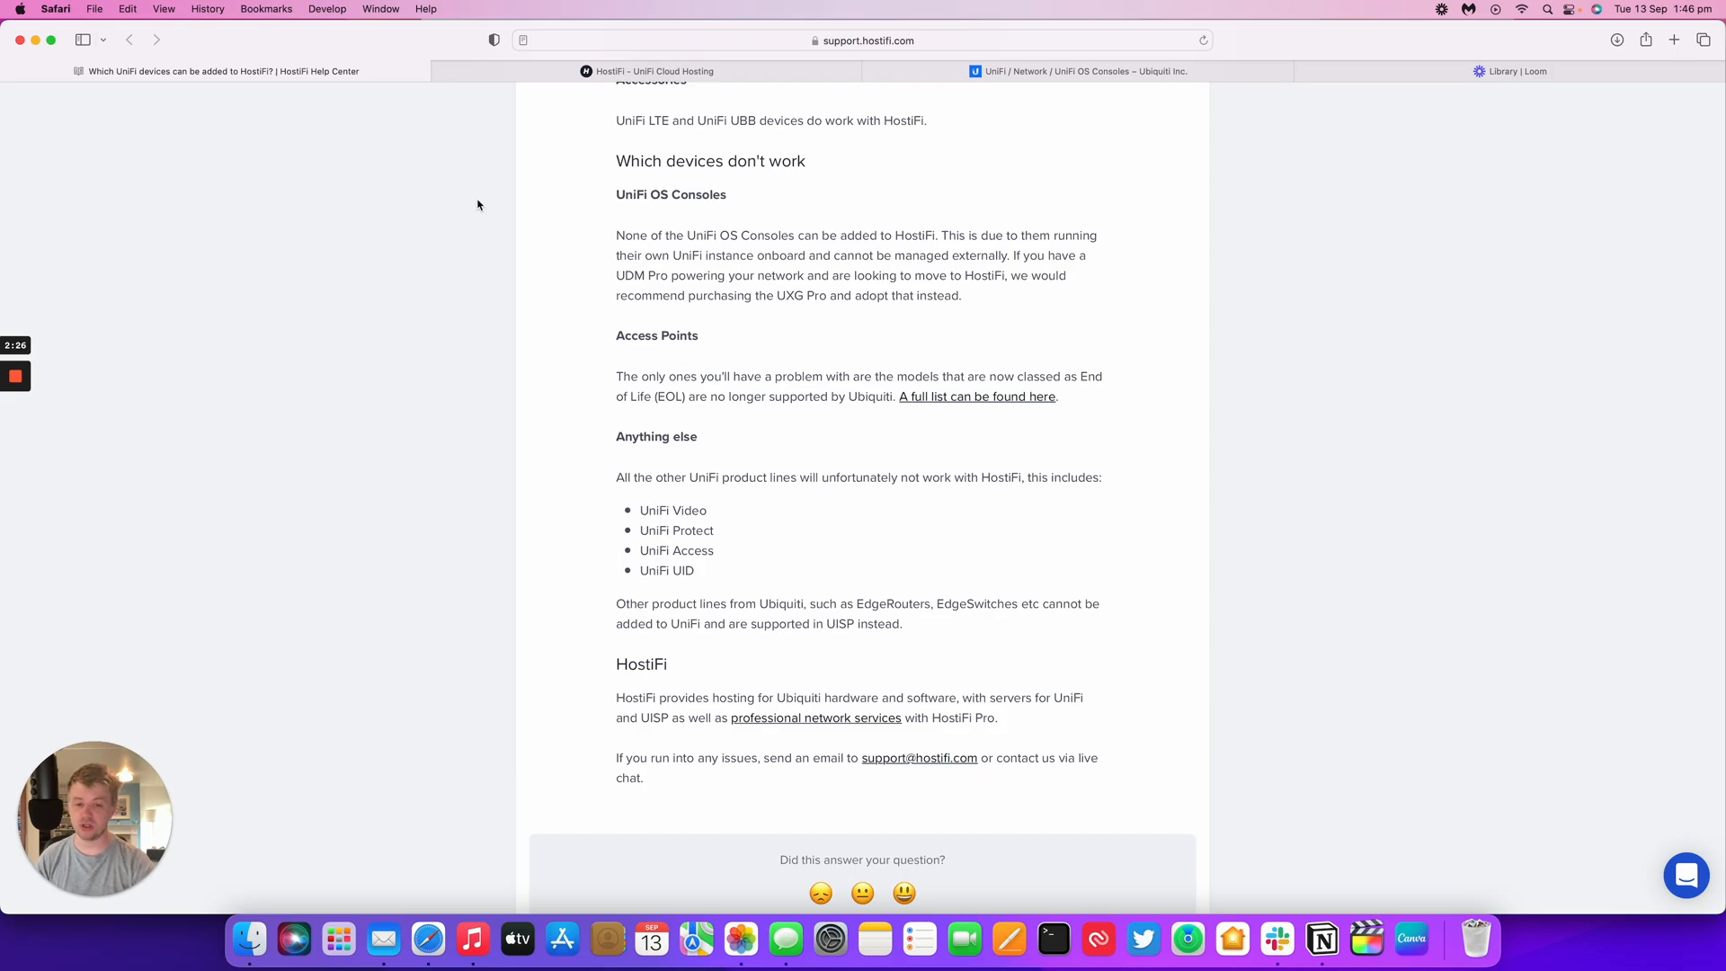
pyautogui.scroll(3)
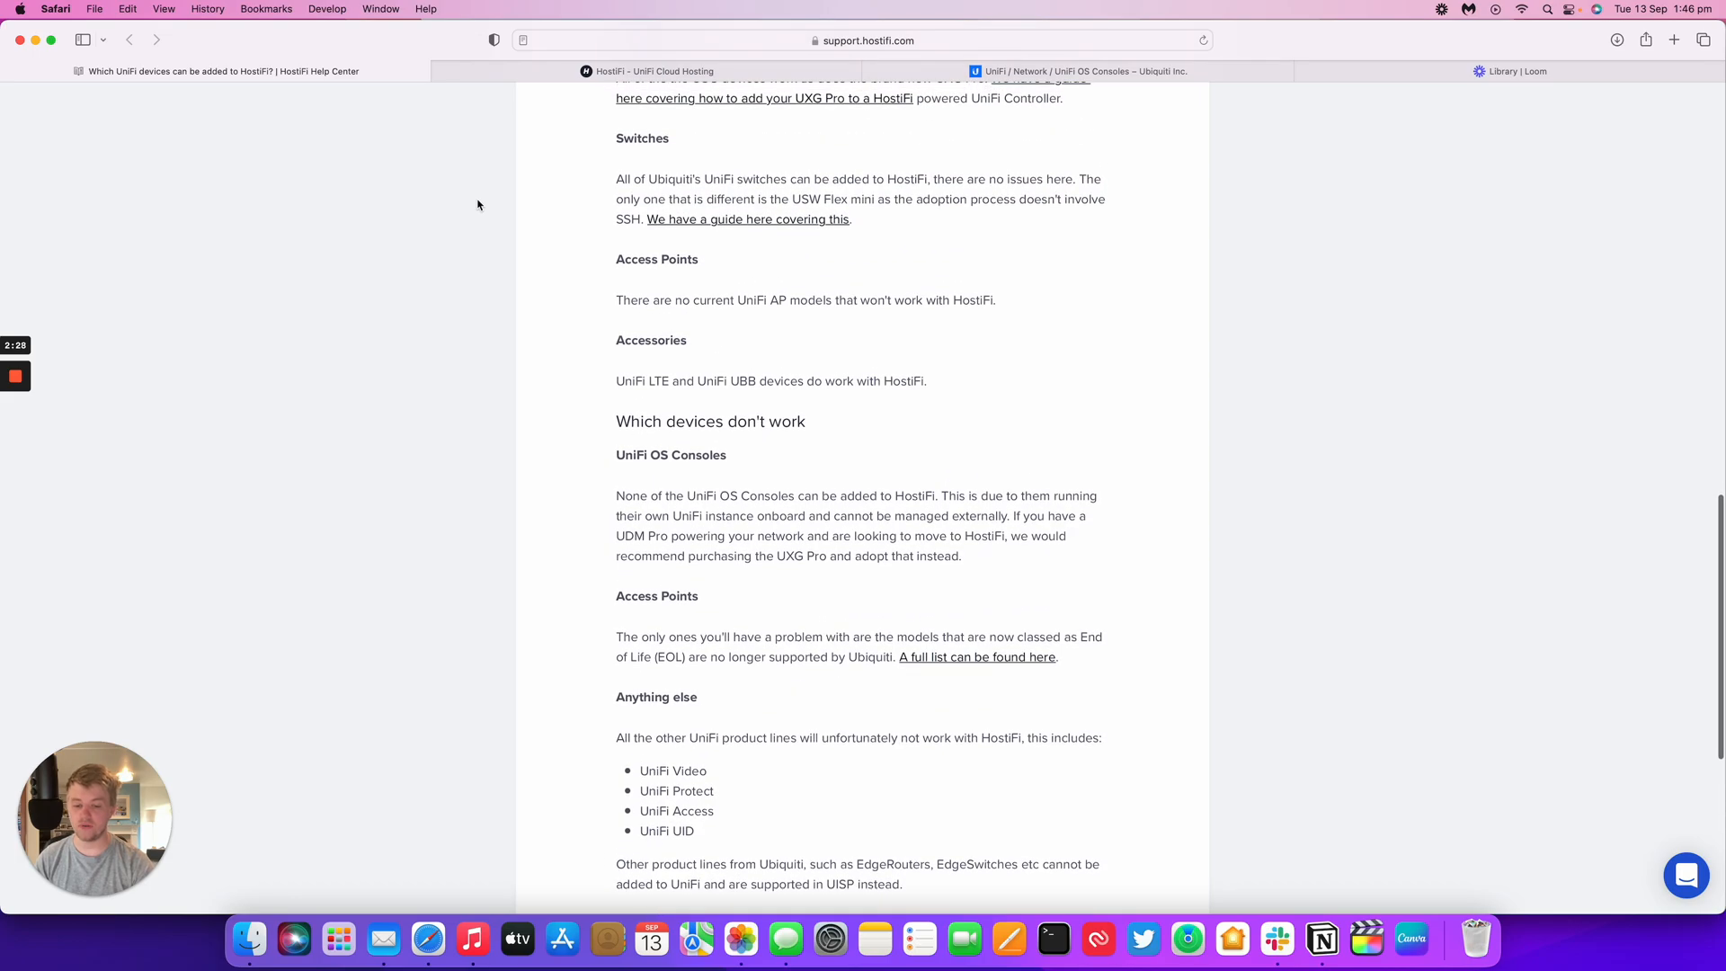
pyautogui.scroll(3)
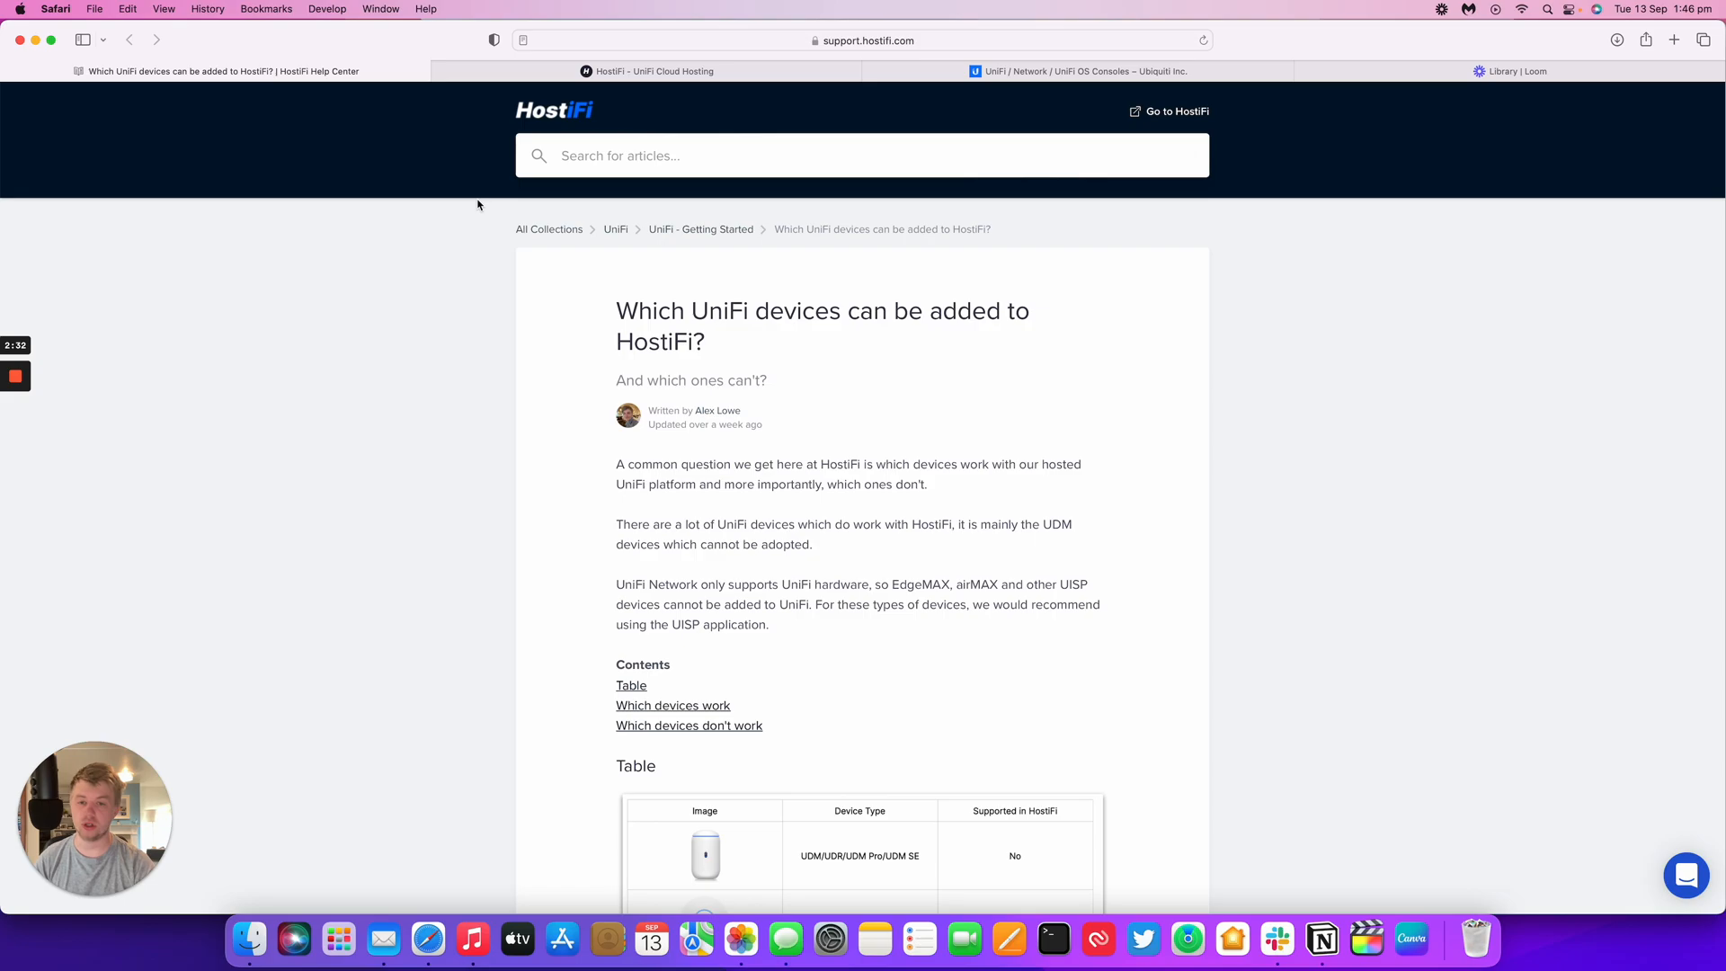
pyautogui.moveTo(899, 100)
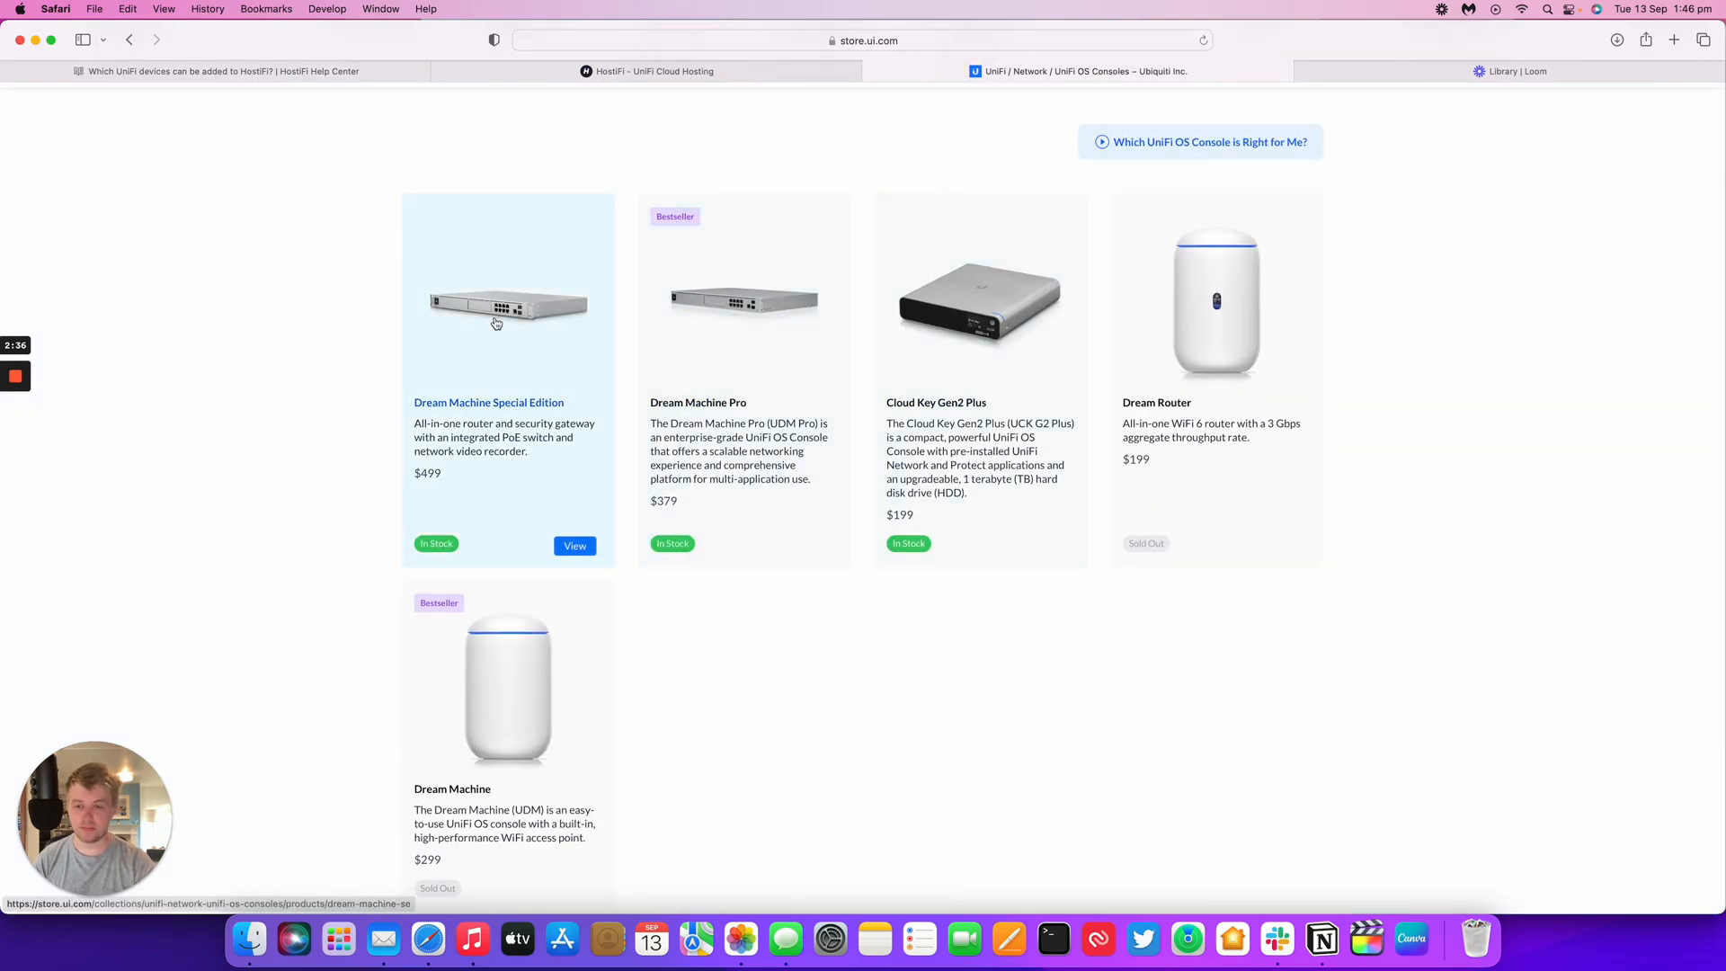
pyautogui.moveTo(347, 299)
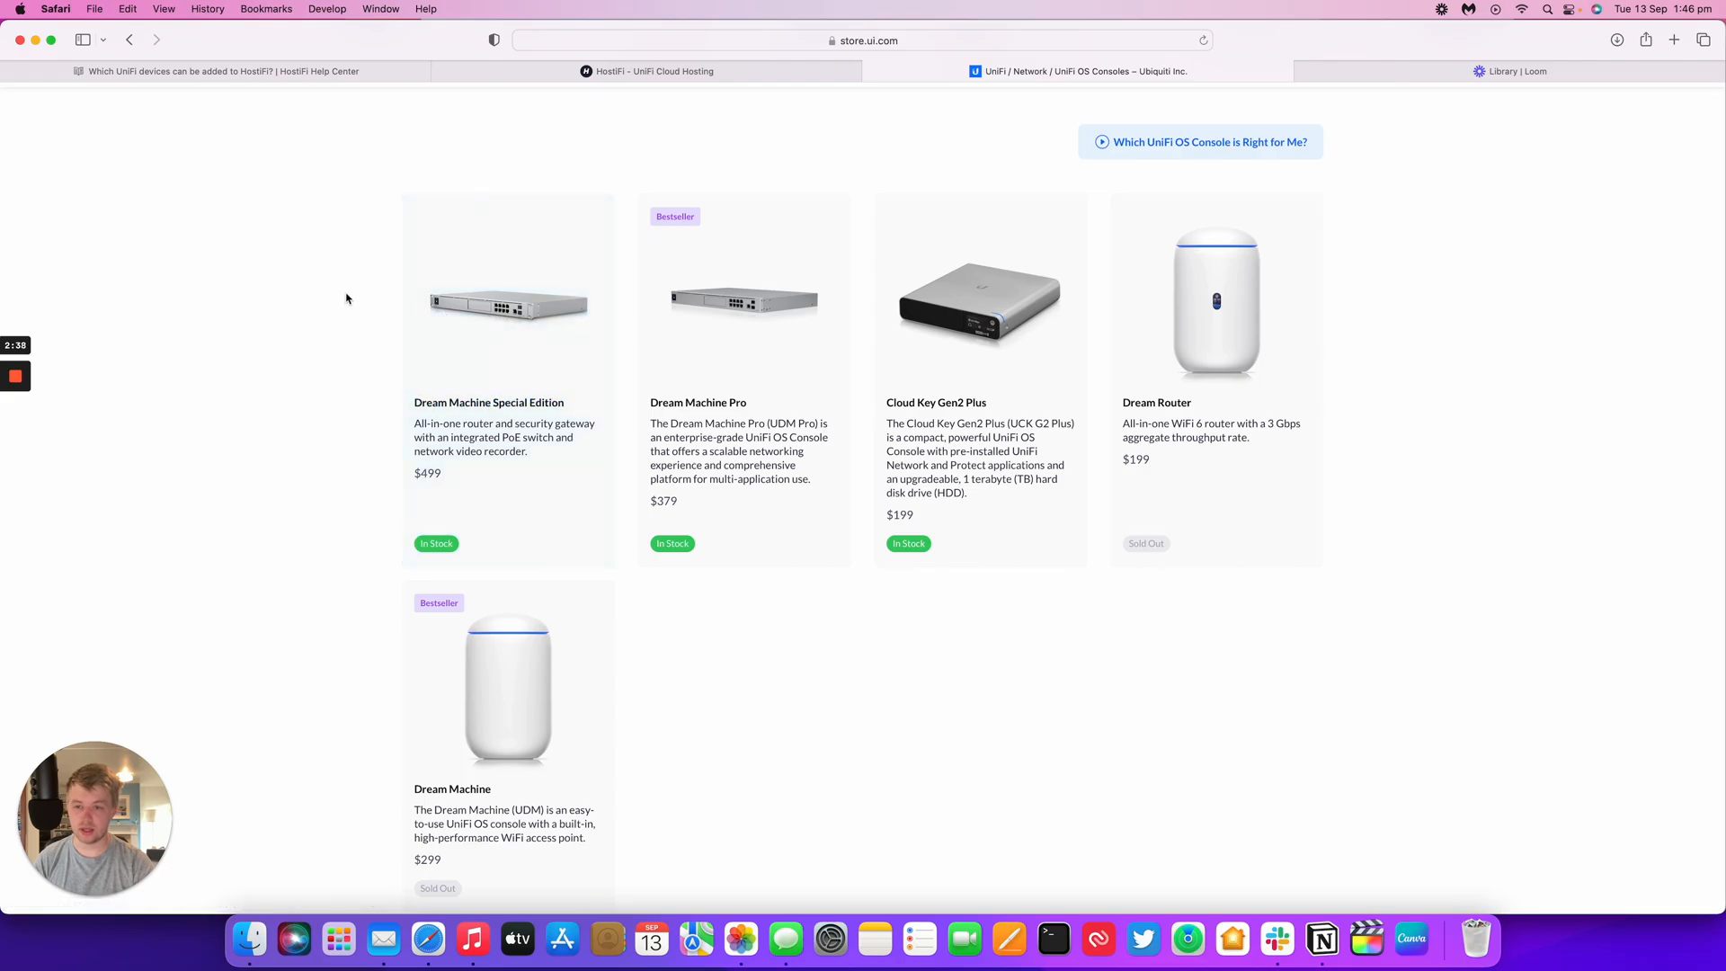
pyautogui.scroll(-3)
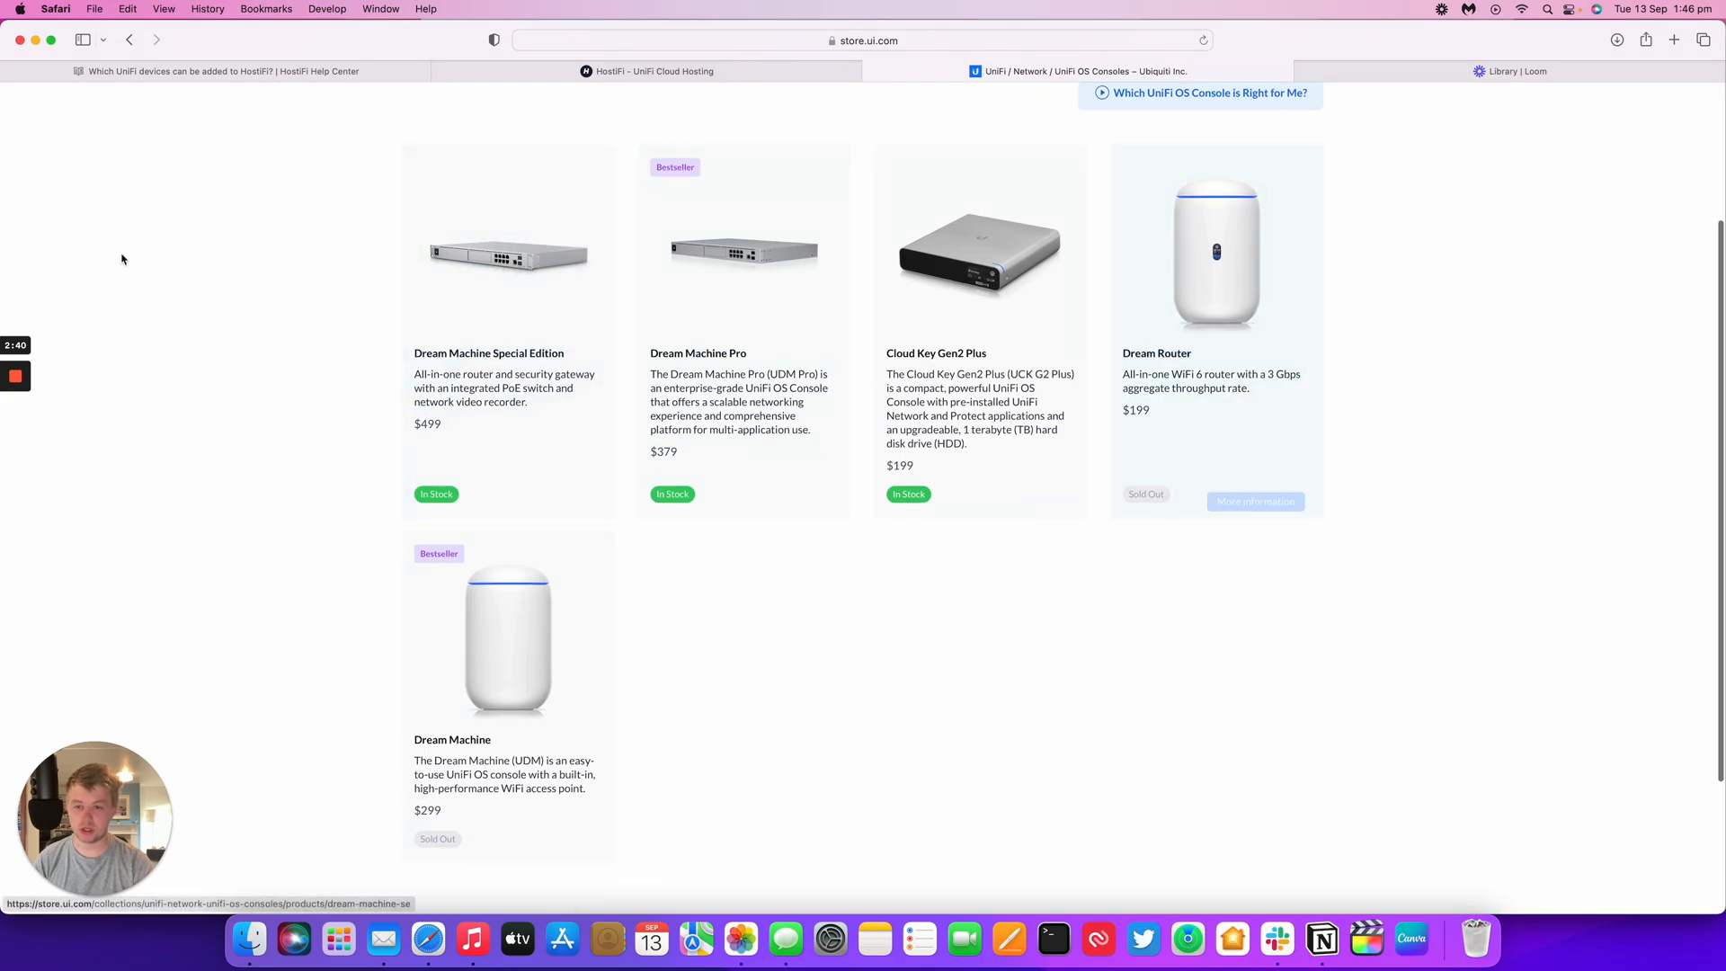
pyautogui.moveTo(394, 195)
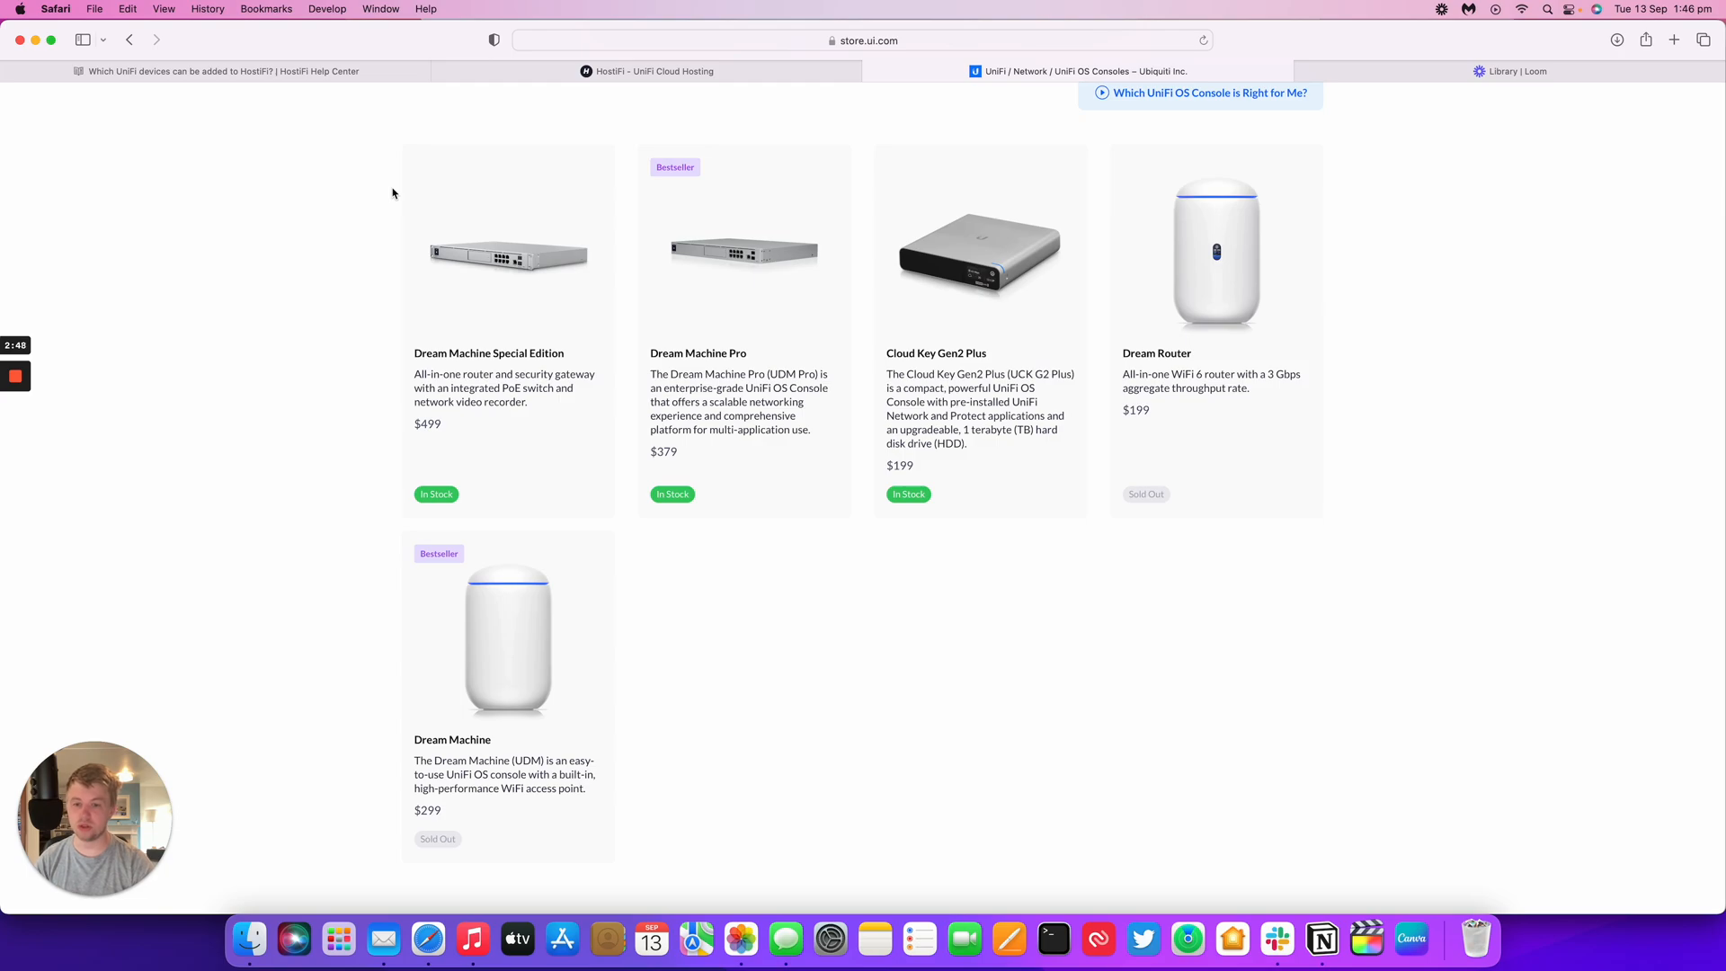
pyautogui.moveTo(554, 239)
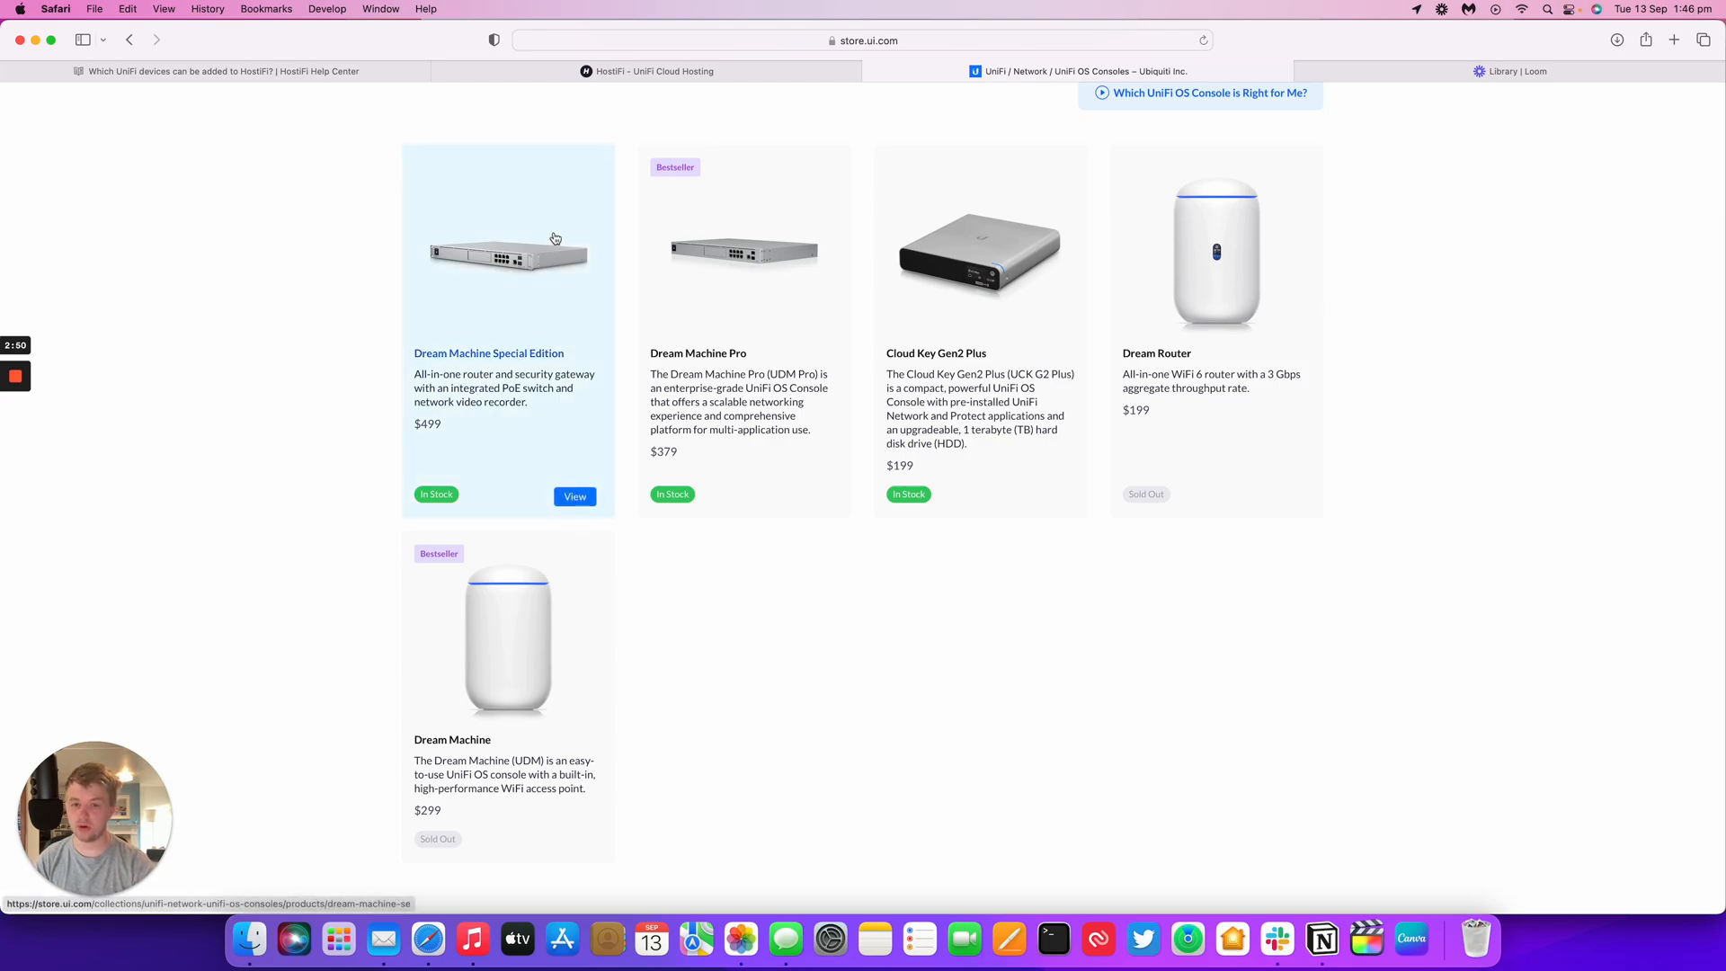
pyautogui.moveTo(497, 228)
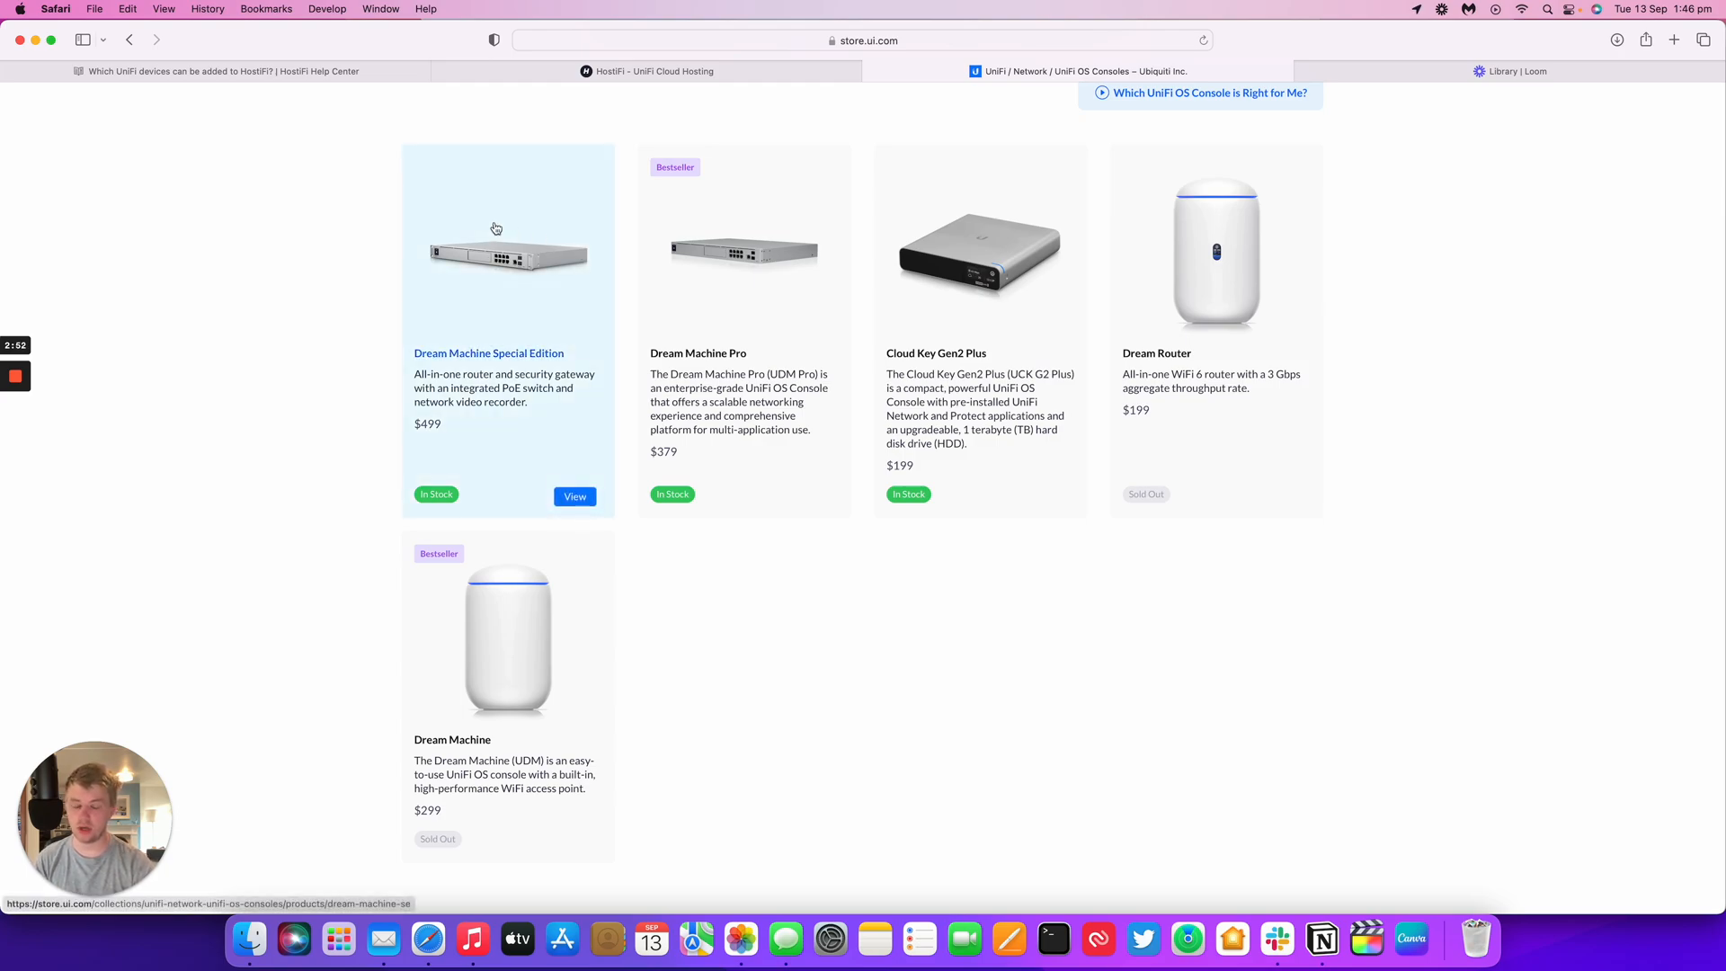
pyautogui.moveTo(636, 214)
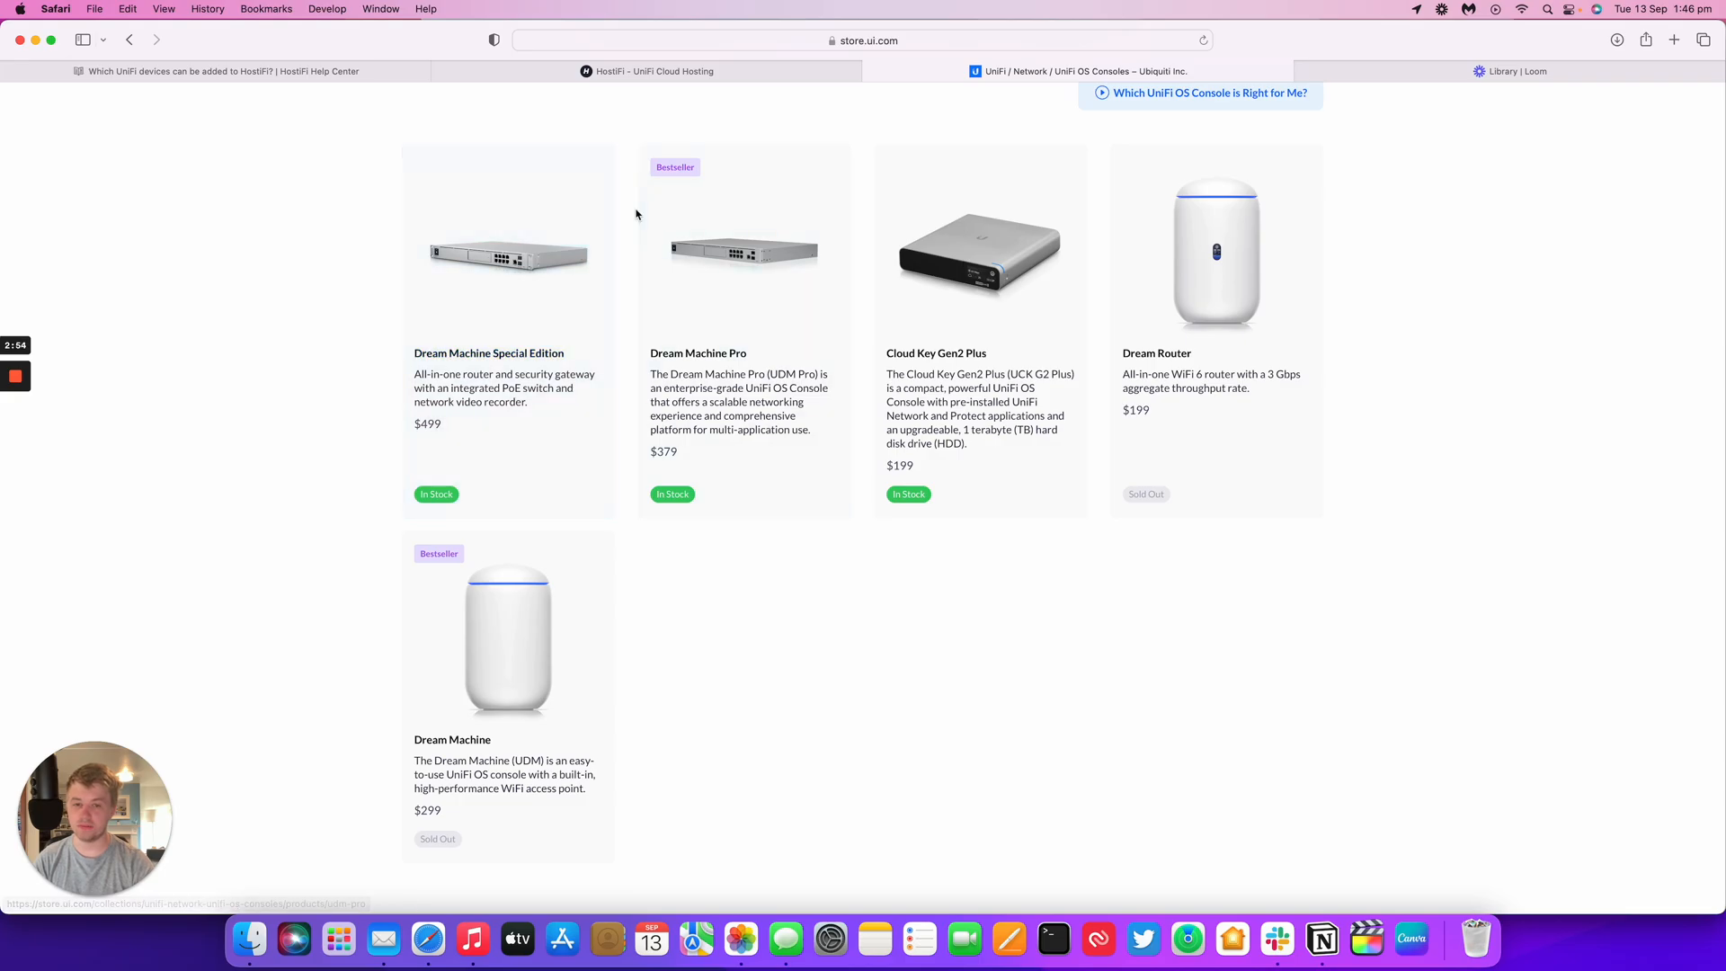
pyautogui.moveTo(612, 46)
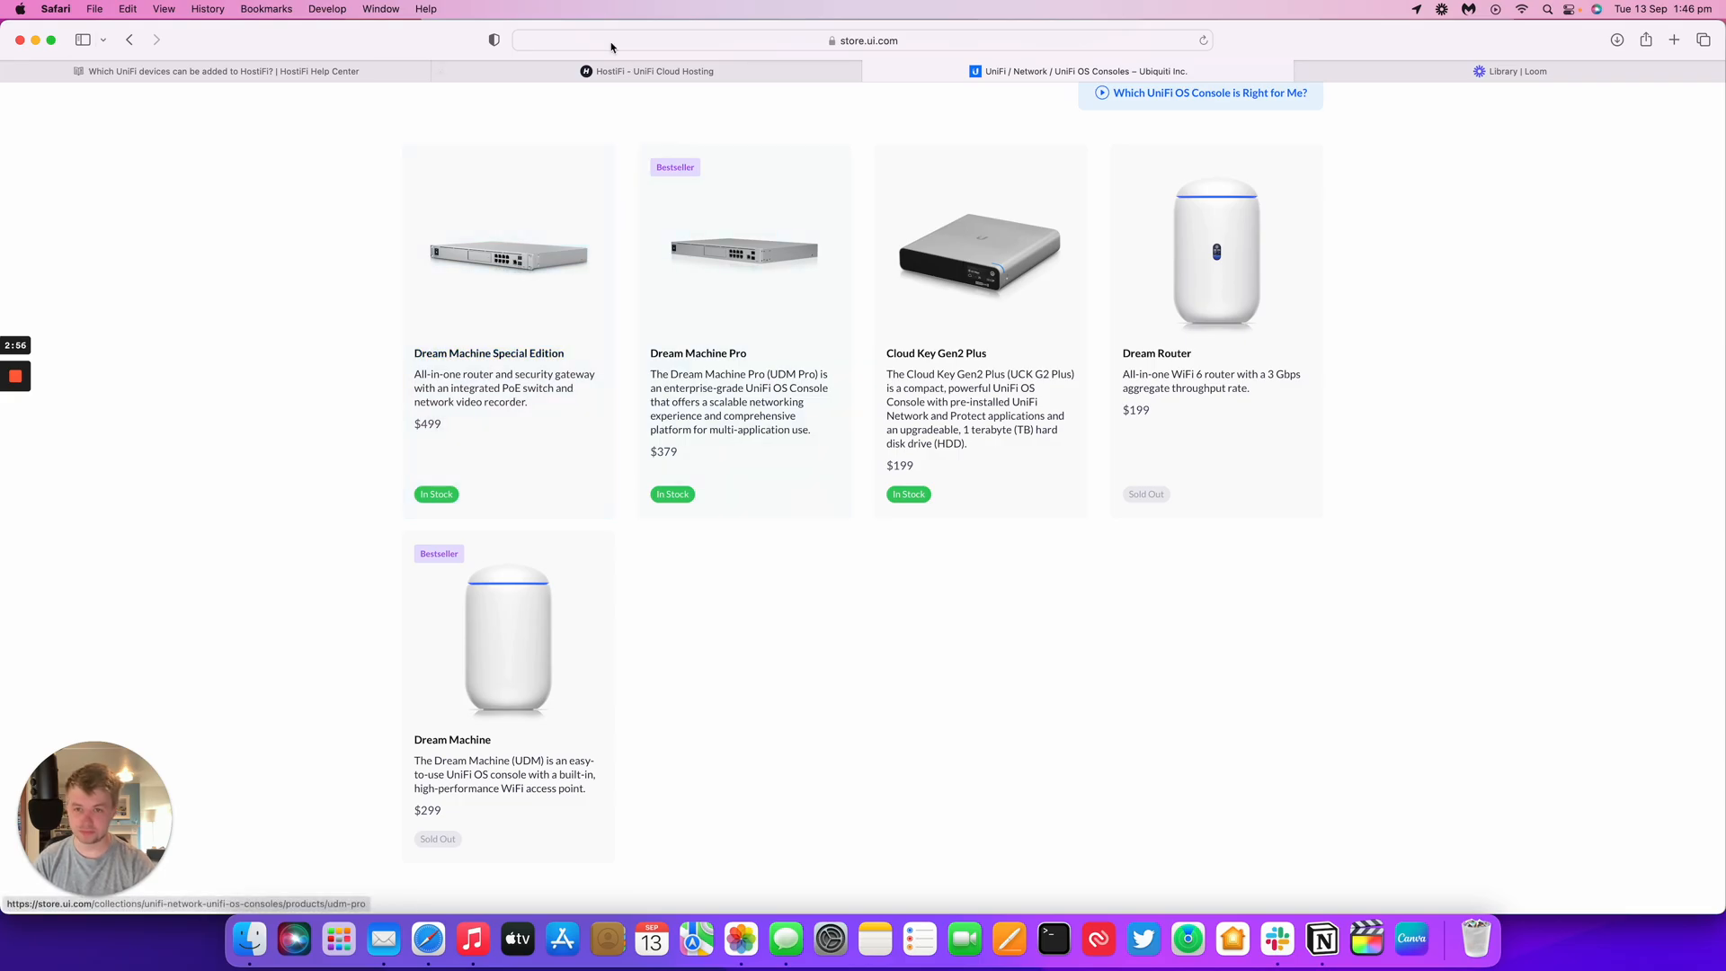
pyautogui.click(216, 72)
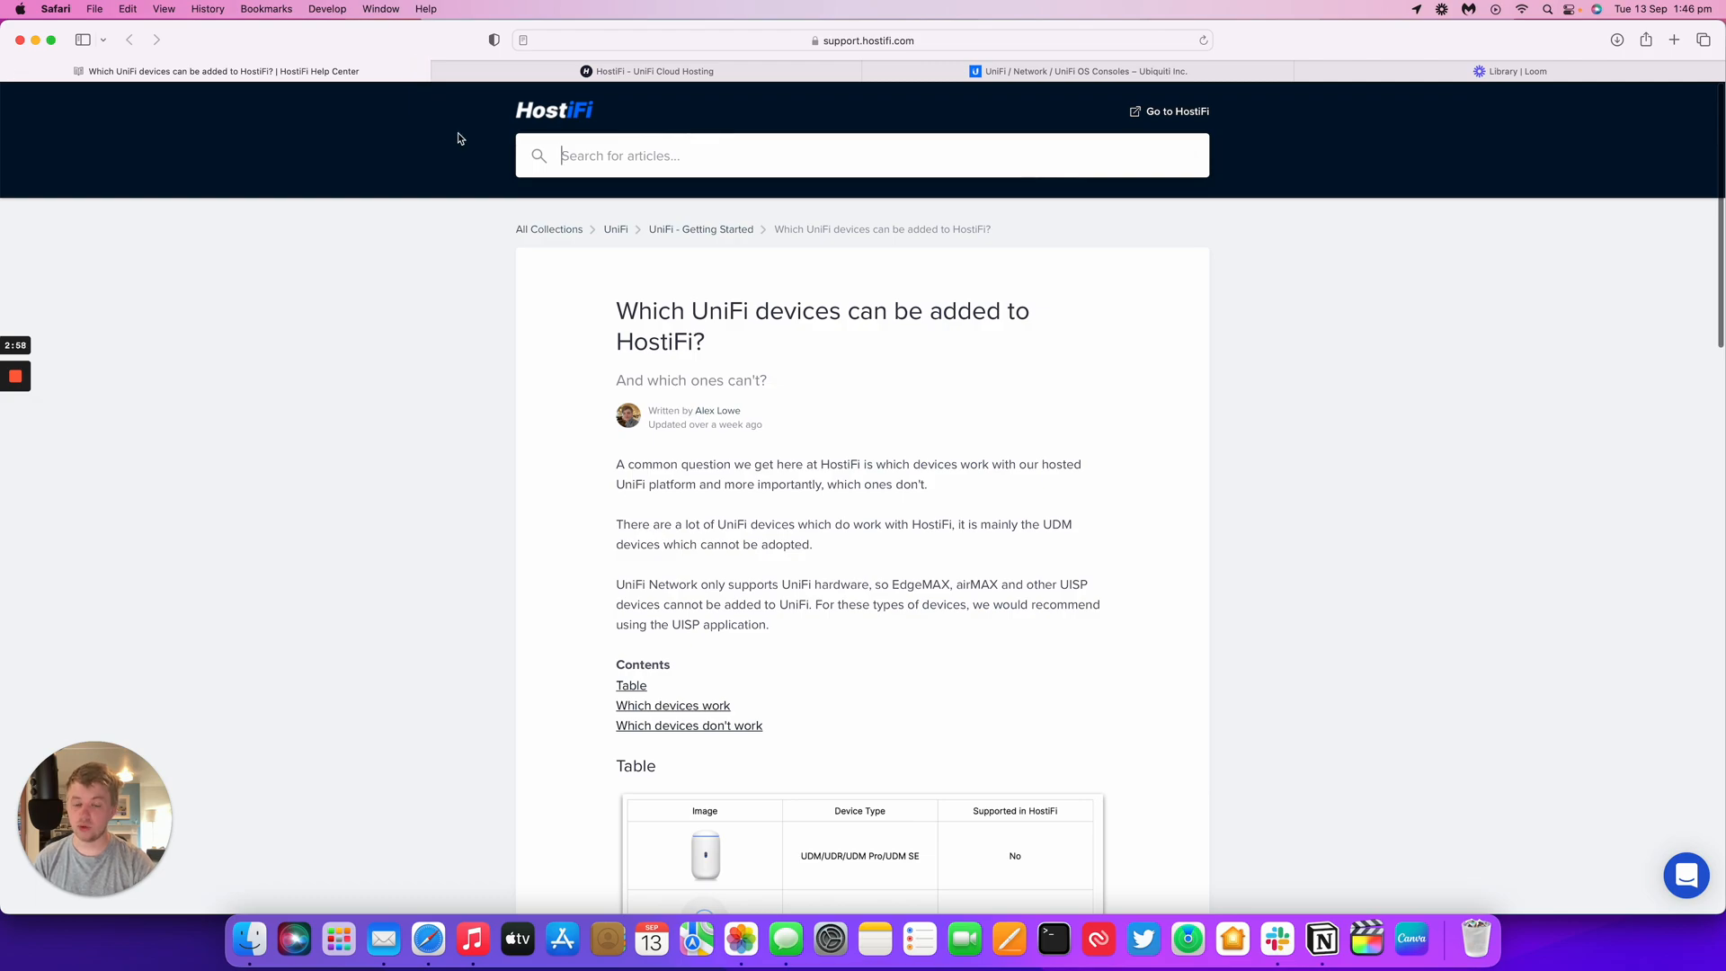